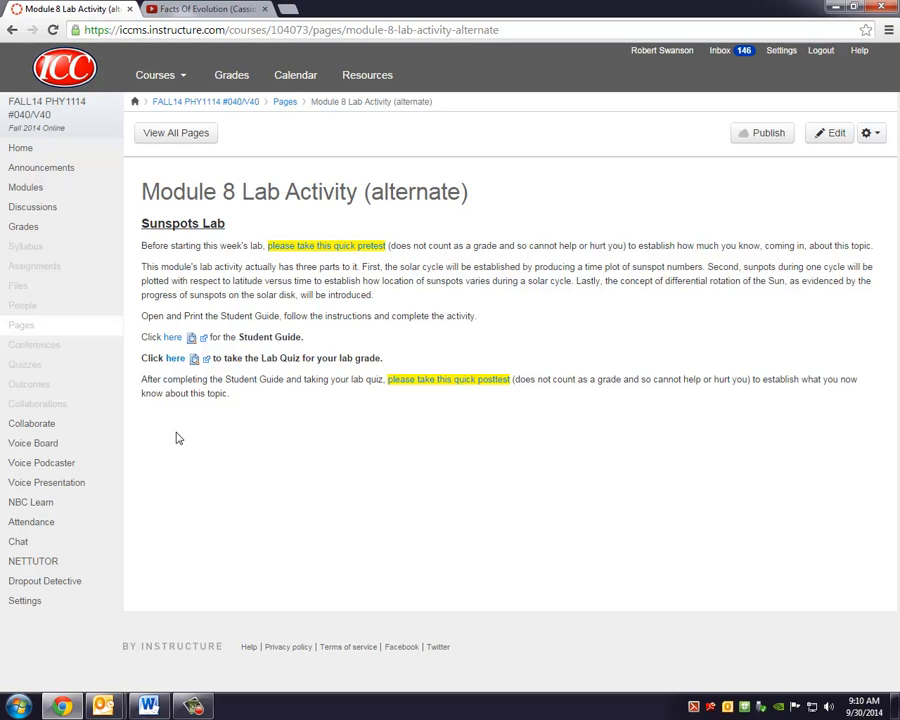
mouse_move(200, 408)
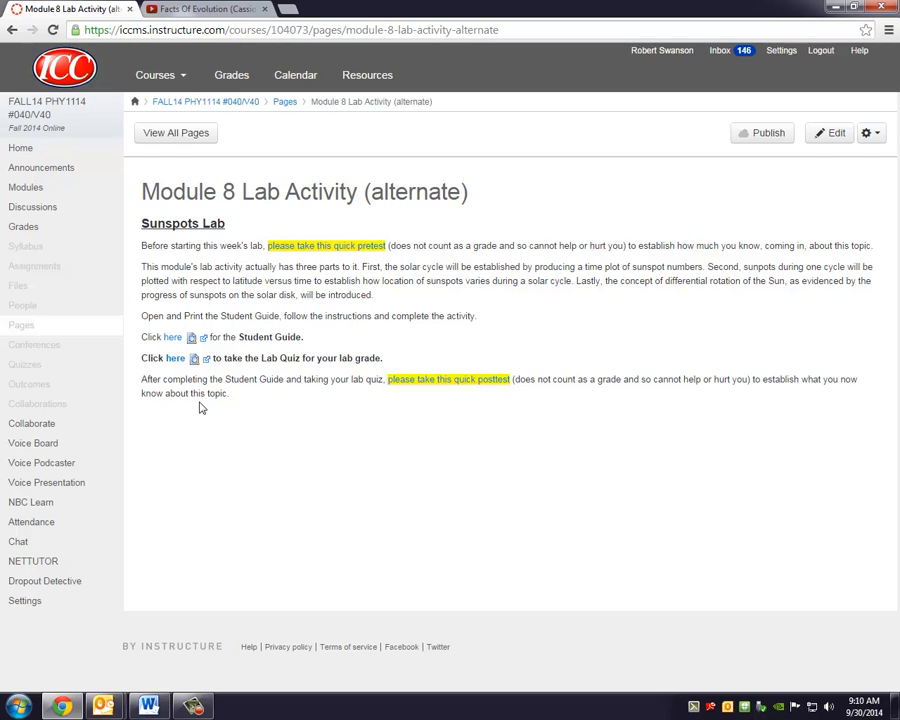
mouse_move(306, 442)
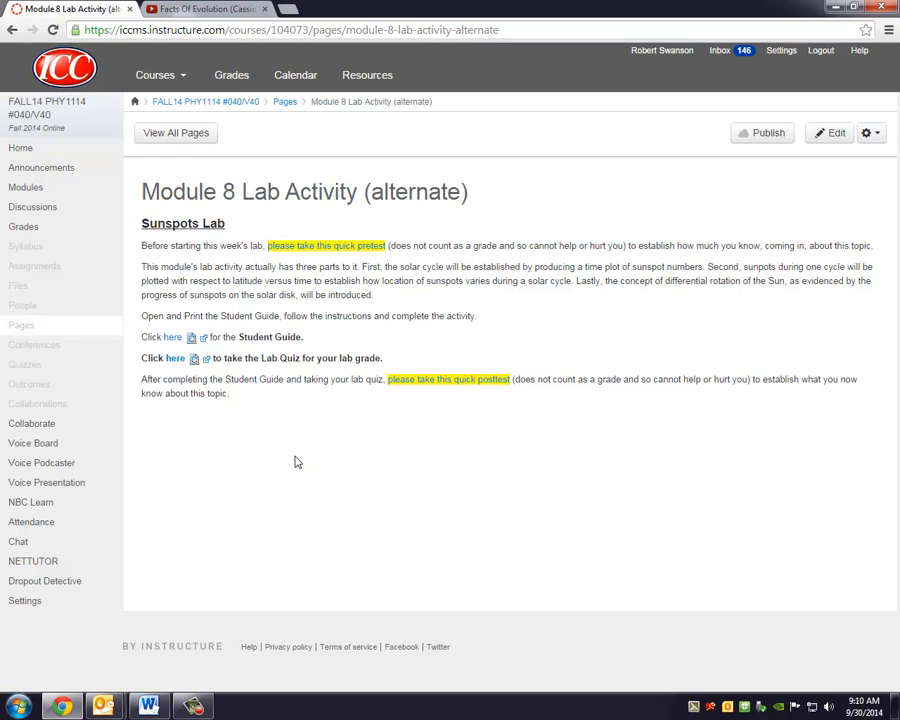
mouse_move(300, 280)
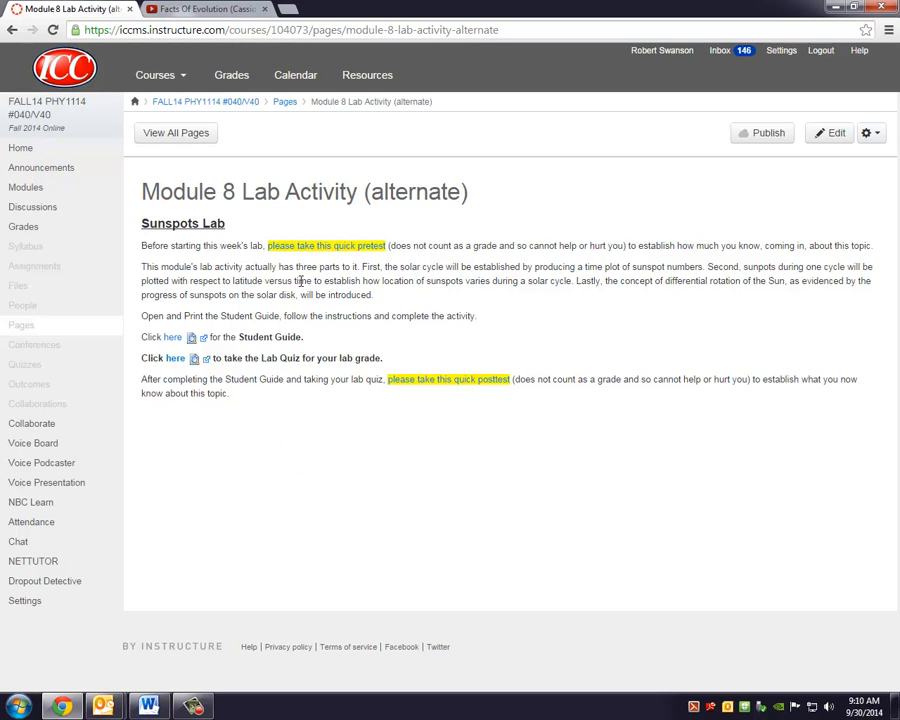
mouse_move(356, 284)
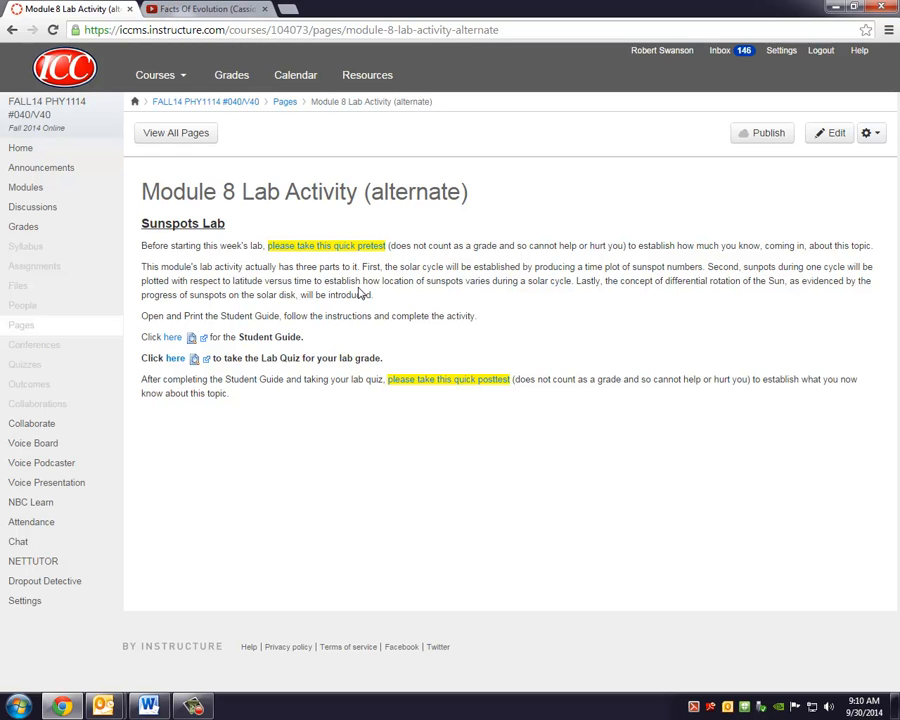
mouse_move(360, 292)
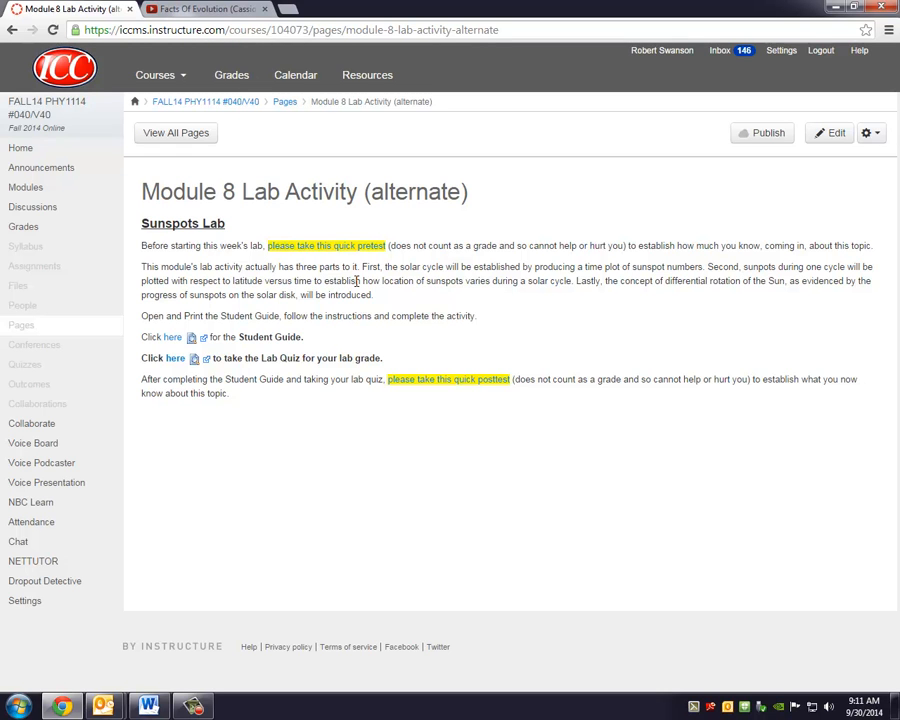
mouse_move(352, 356)
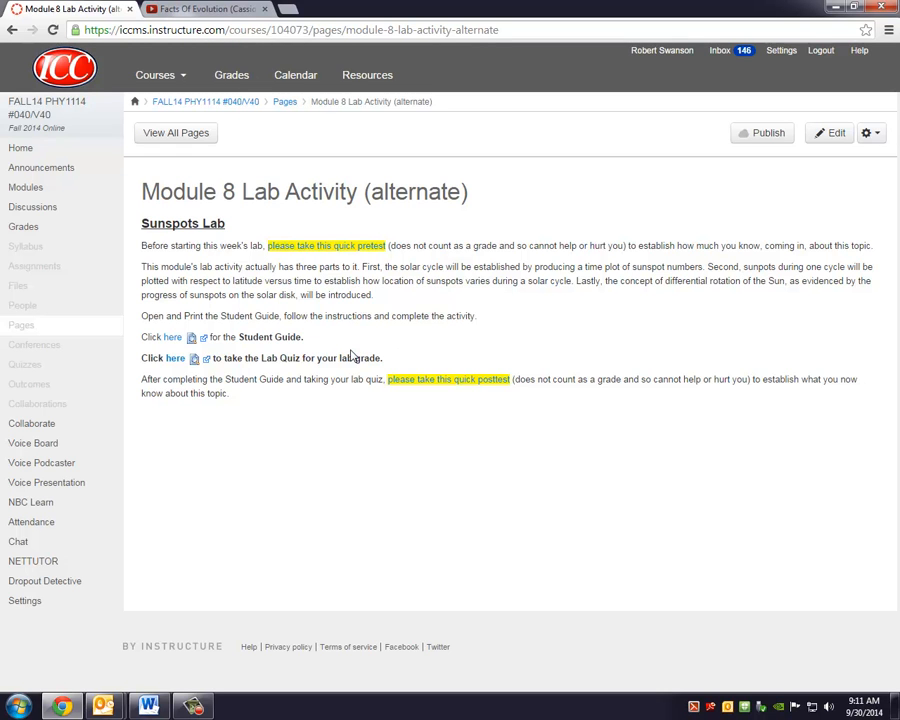
mouse_move(172, 336)
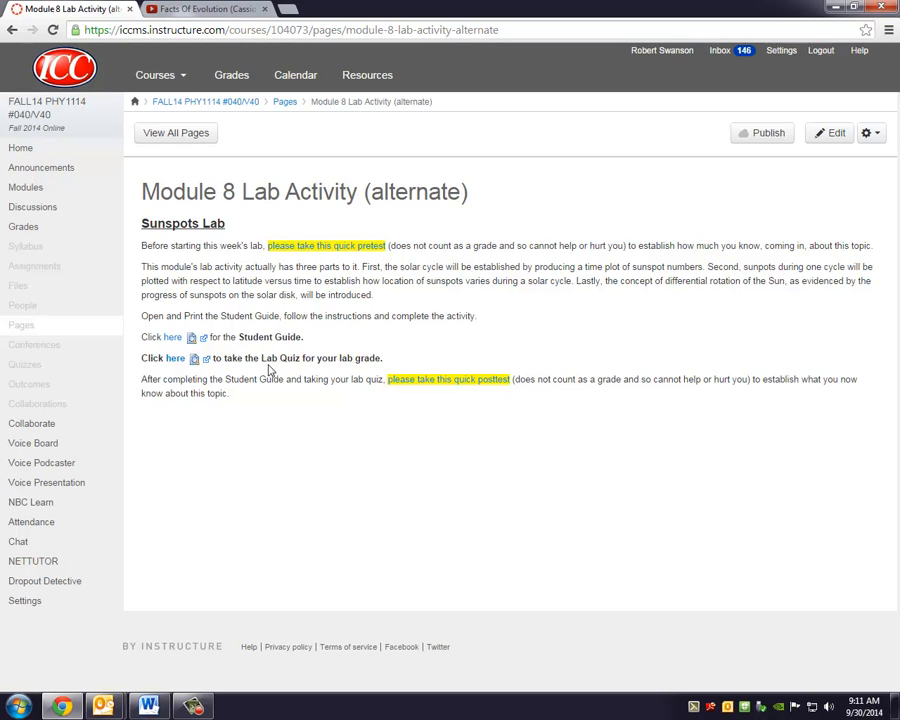
mouse_move(270, 364)
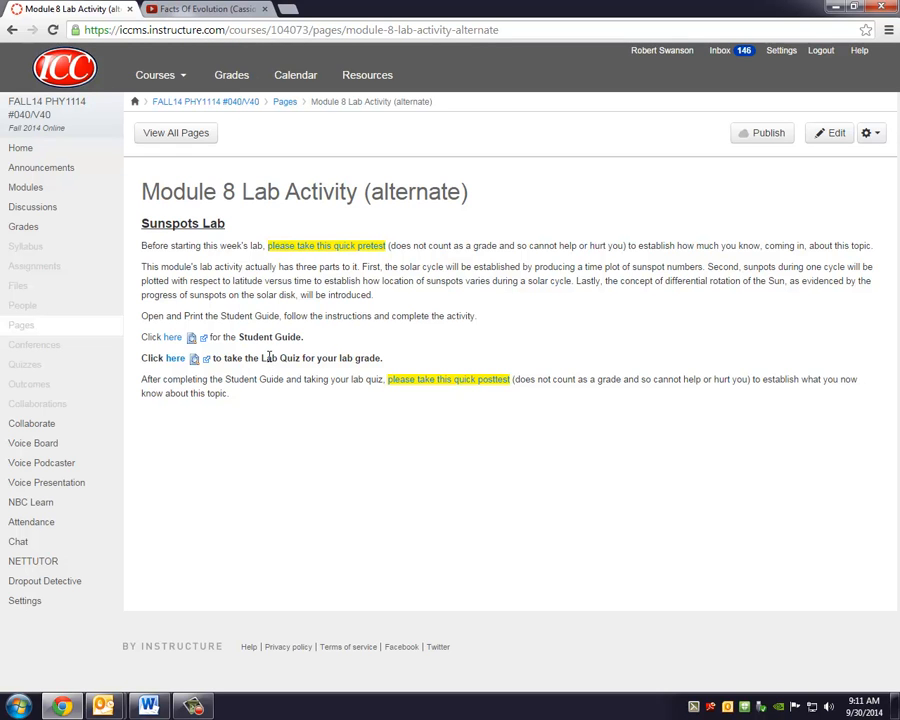
mouse_move(352, 316)
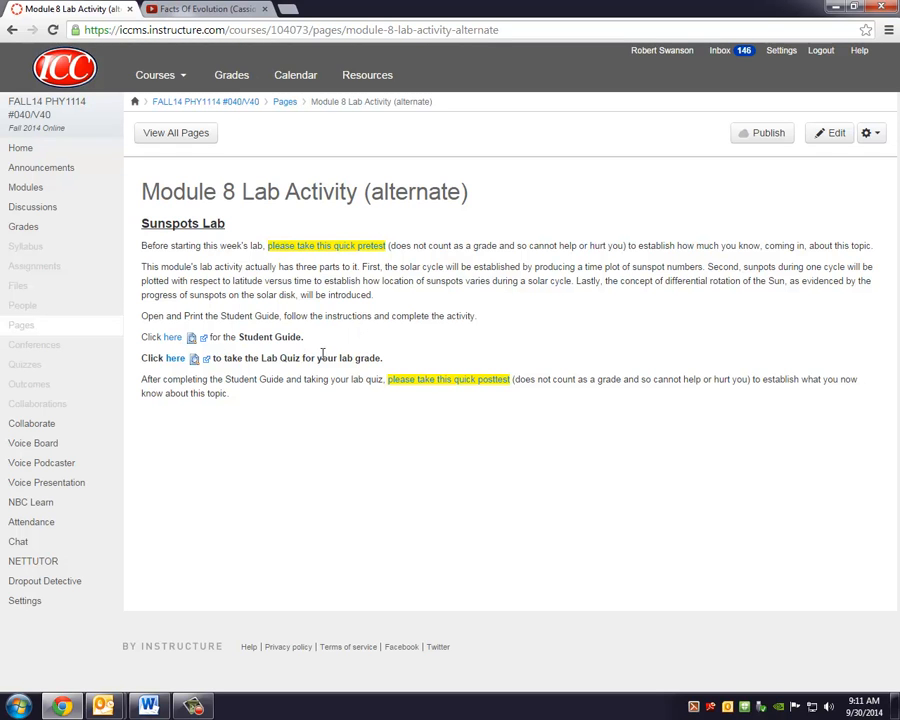
Step: Download the Sunspots Lab Student Guide and open it in Word
left_click(172, 336)
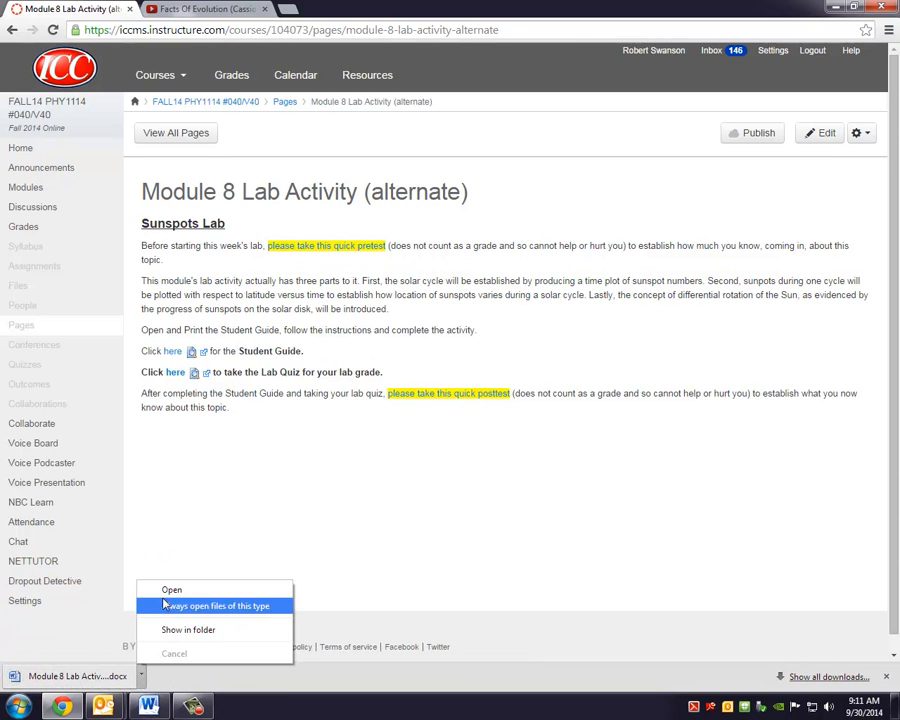
left_click(172, 588)
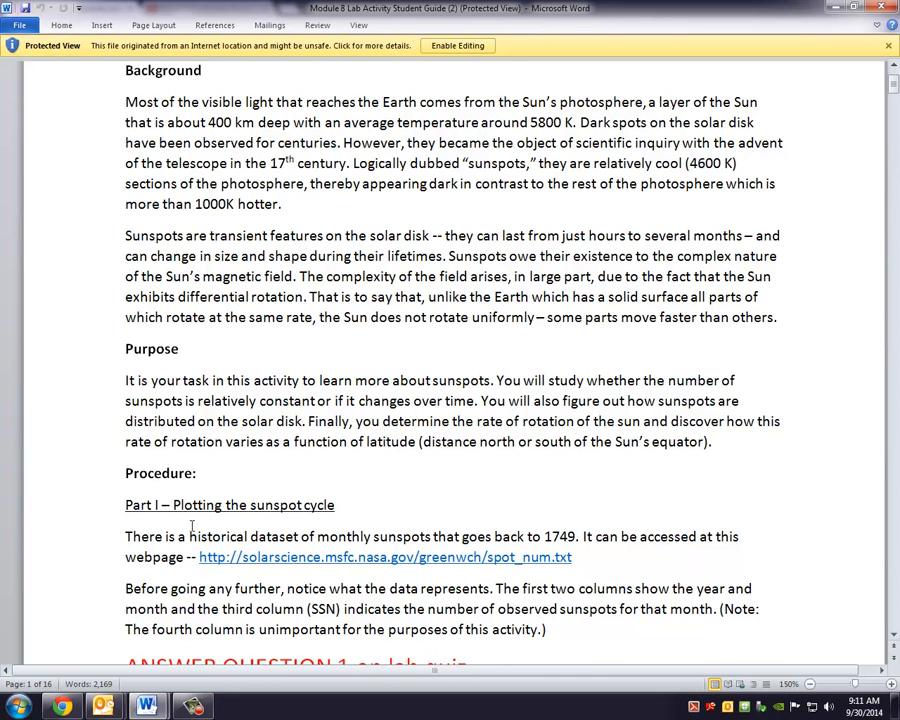
mouse_move(232, 524)
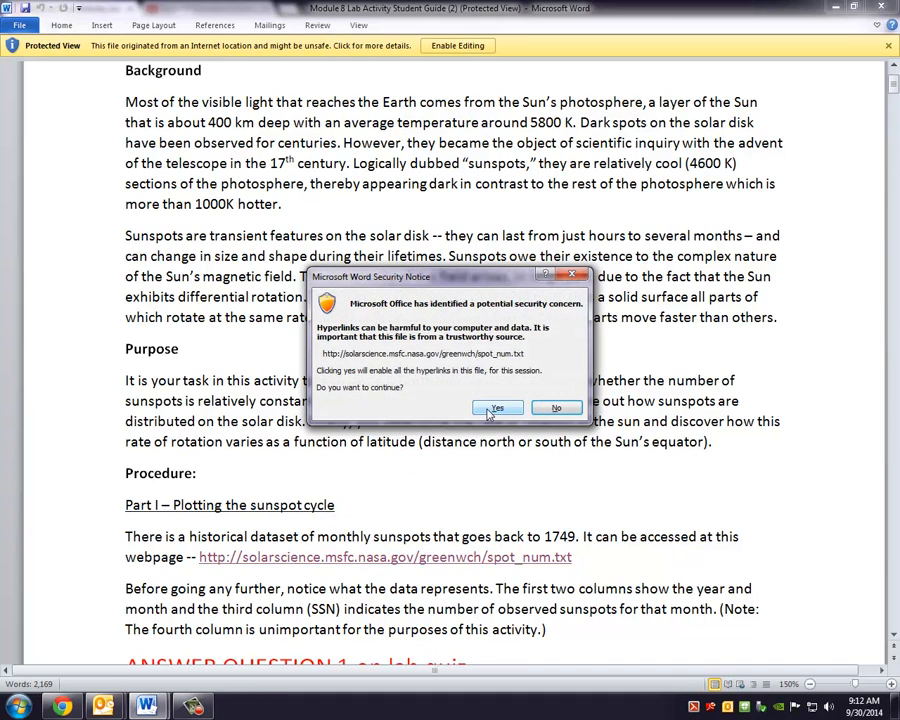
Step: Allow the guide's spot_num.txt link to open the NASA sunspot data page
left_click(496, 408)
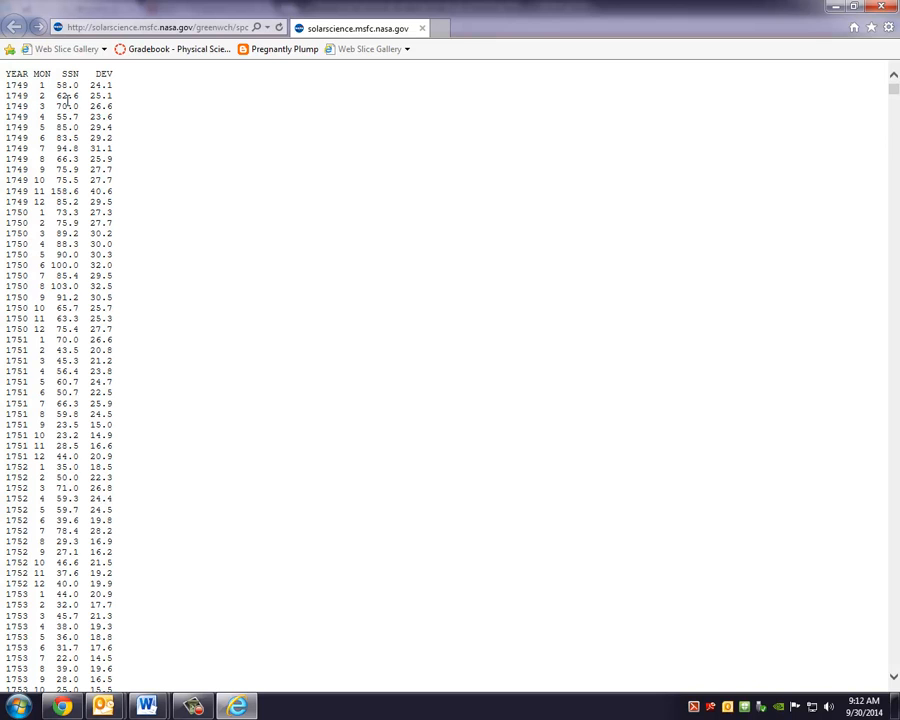
mouse_move(106, 100)
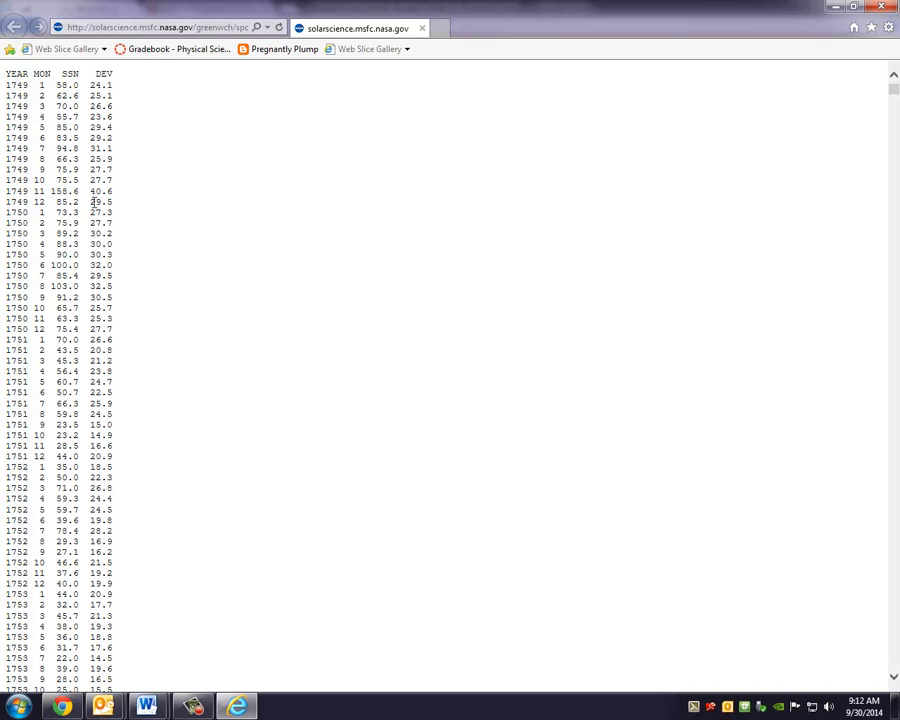
mouse_move(148, 708)
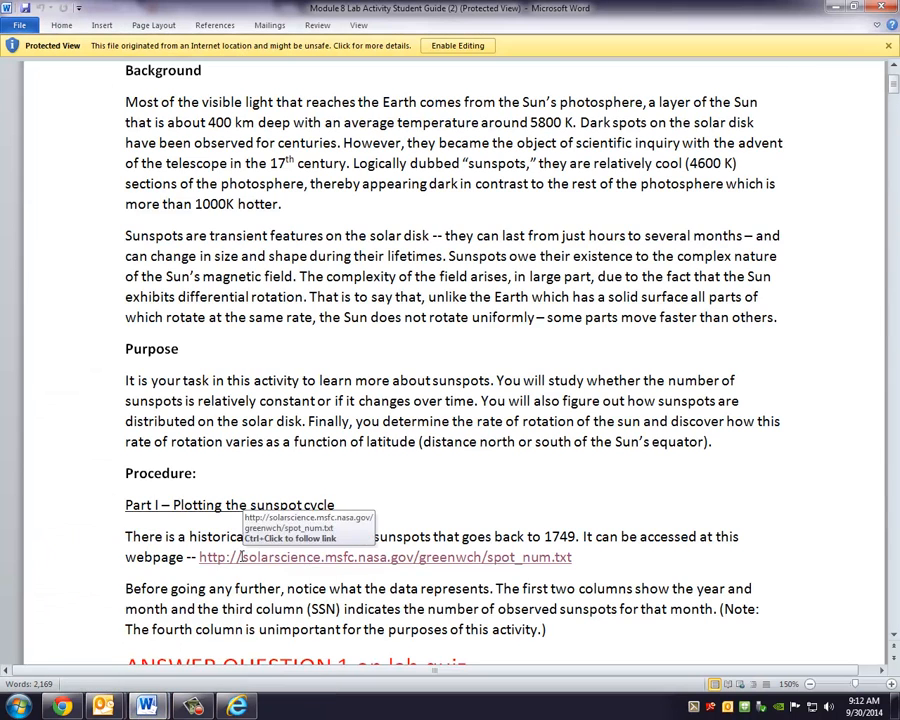
Step: Scroll the guide down to the ANSWER QUESTION 1 copying instructions
scroll("down", 3)
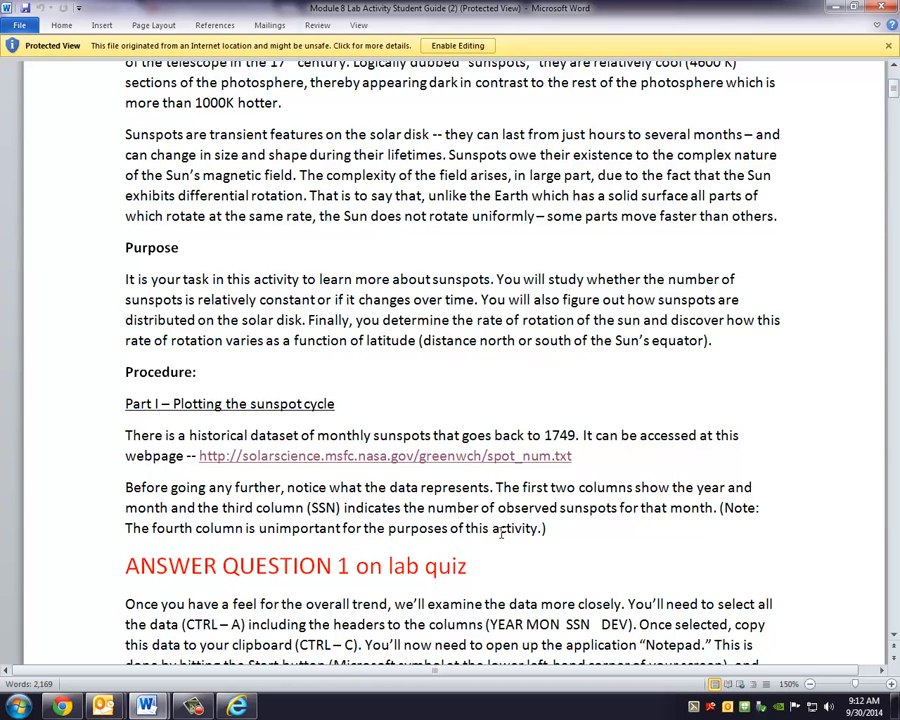
scroll("down", 3)
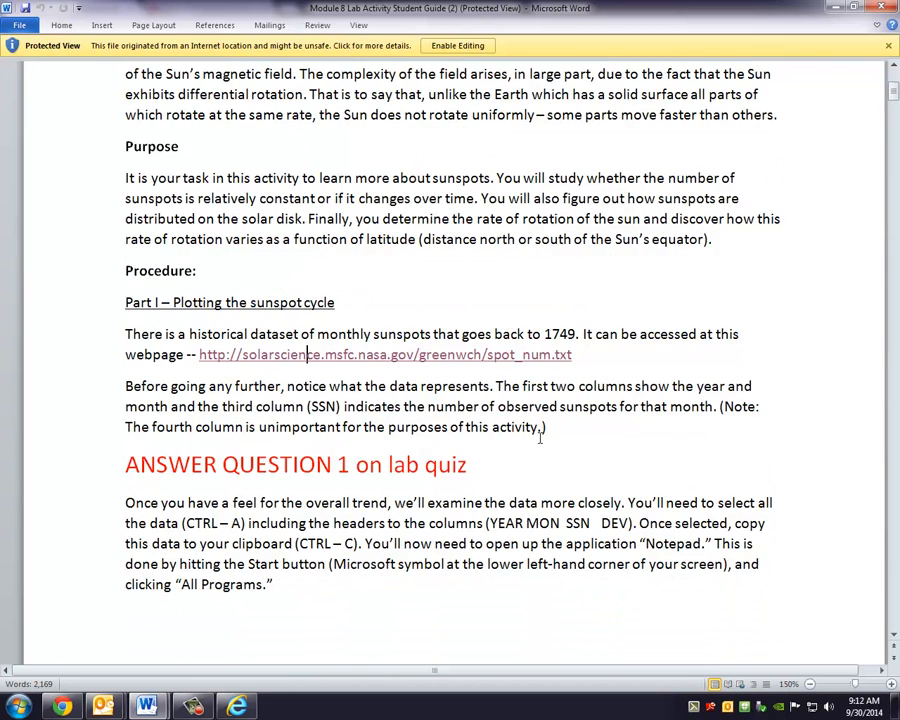
scroll("down", 3)
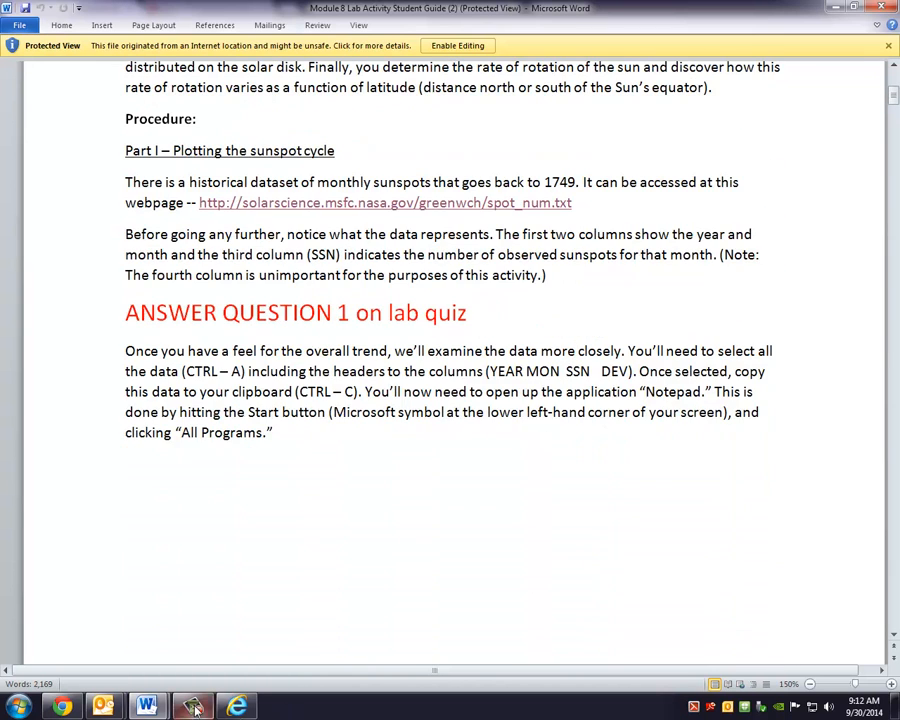
Step: Switch to the Internet Explorer sunspot data page to copy the whole table
left_click(236, 708)
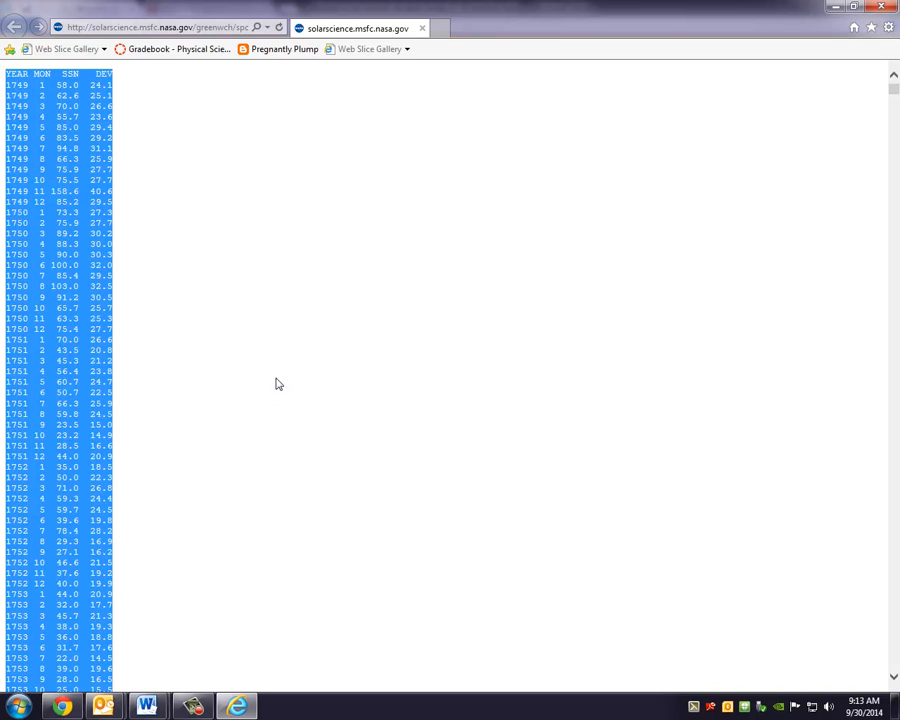
mouse_move(136, 472)
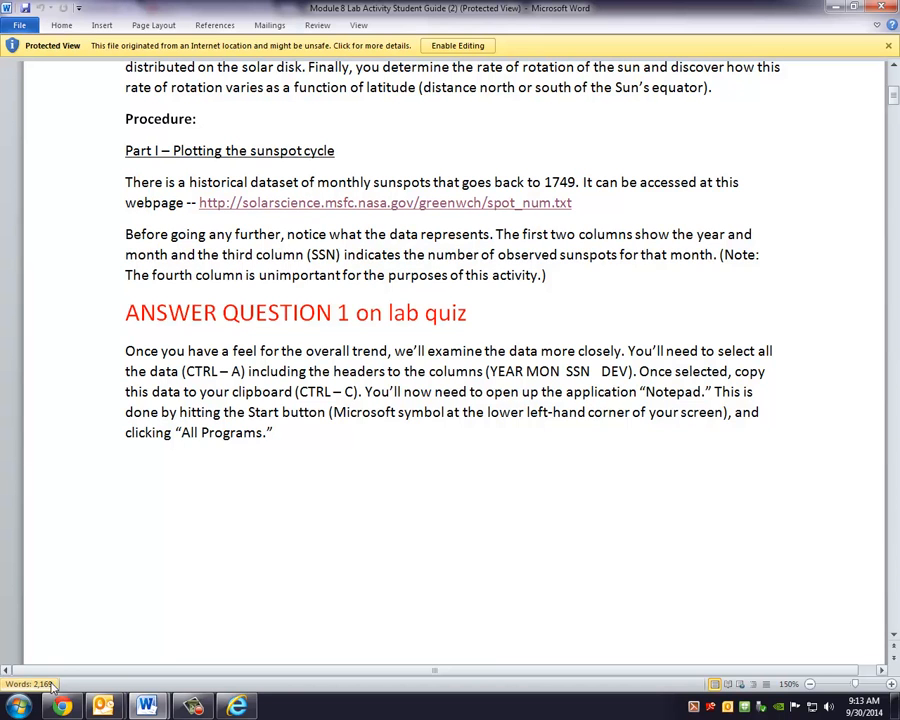
Step: Launch Notepad from the Start menu and move its empty window aside
left_click(16, 708)
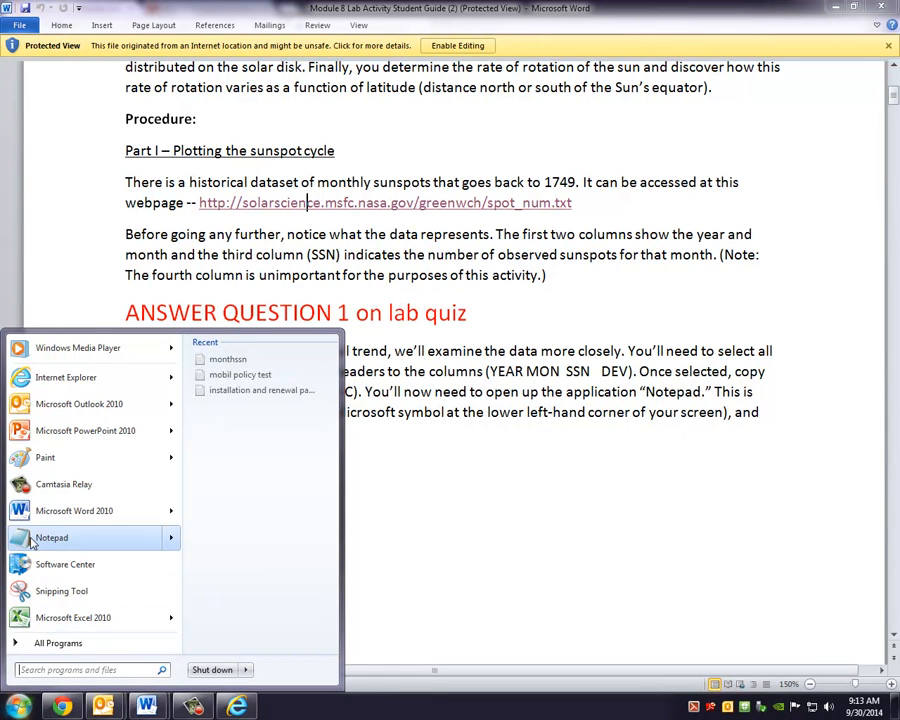
left_click(52, 536)
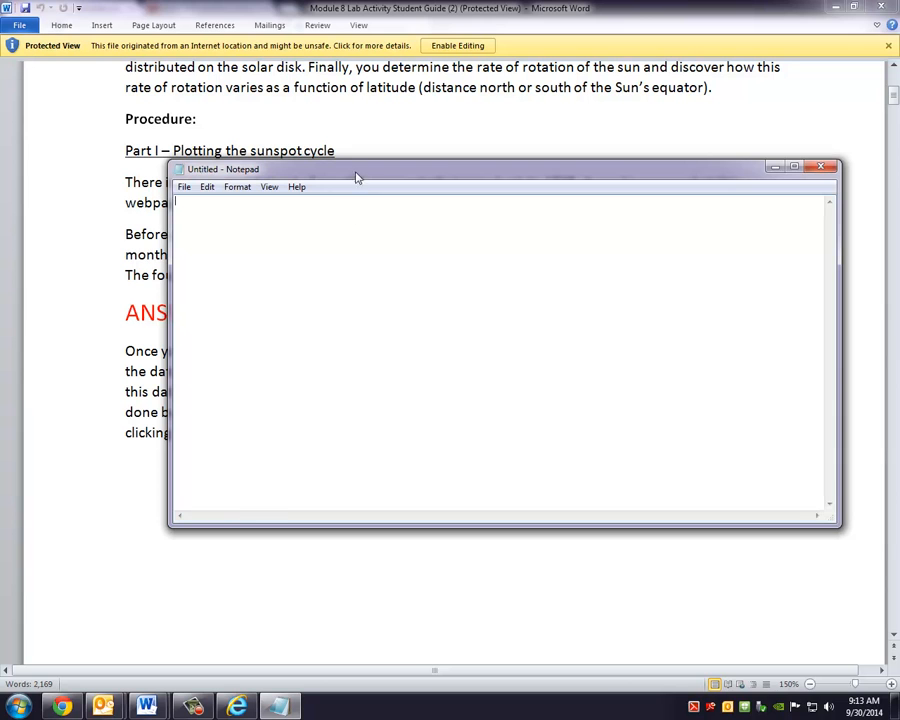
left_click_drag(356, 168, 350, 172)
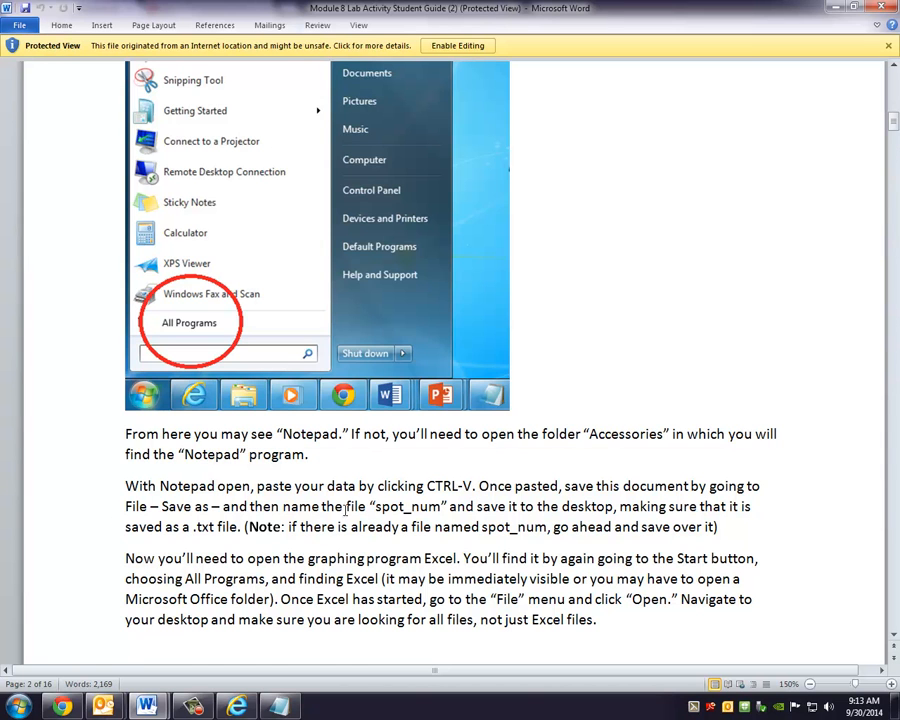
mouse_move(460, 480)
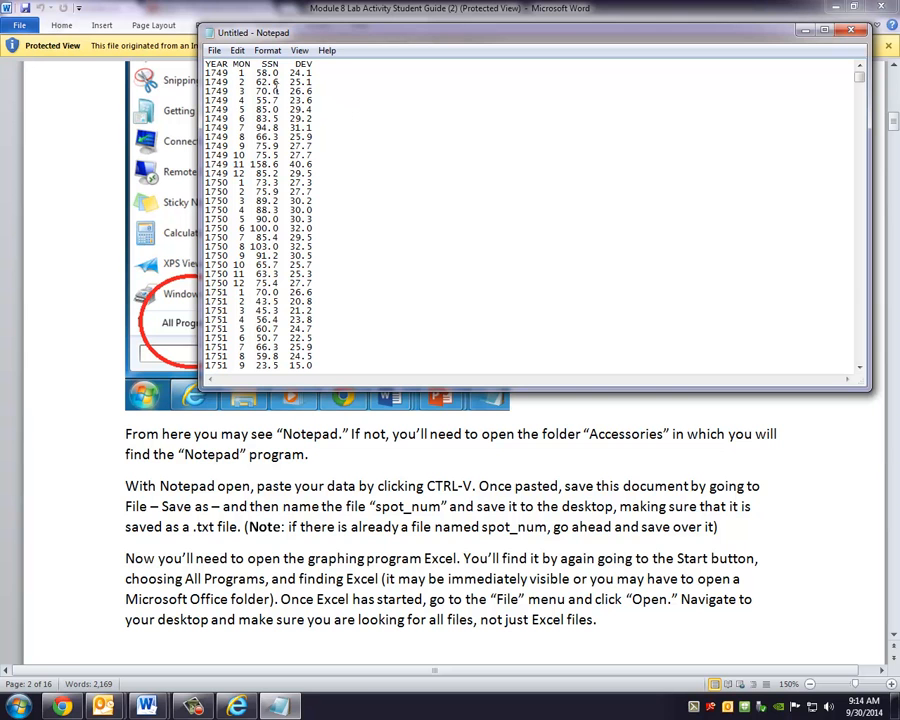
Step: Save the data to the desktop as a text file named spot_num
left_click(214, 50)
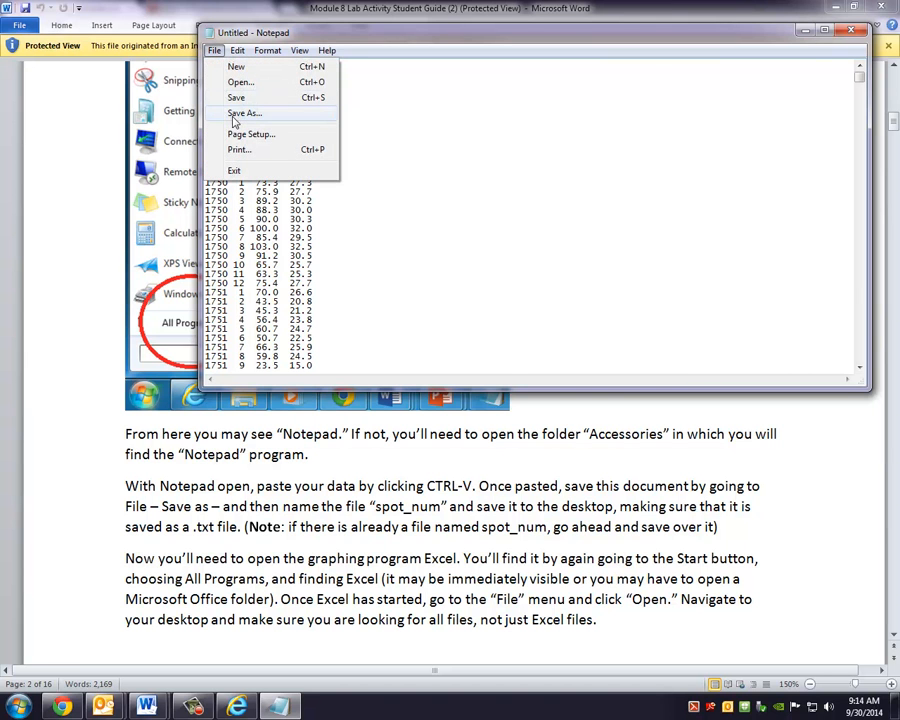
left_click(244, 112)
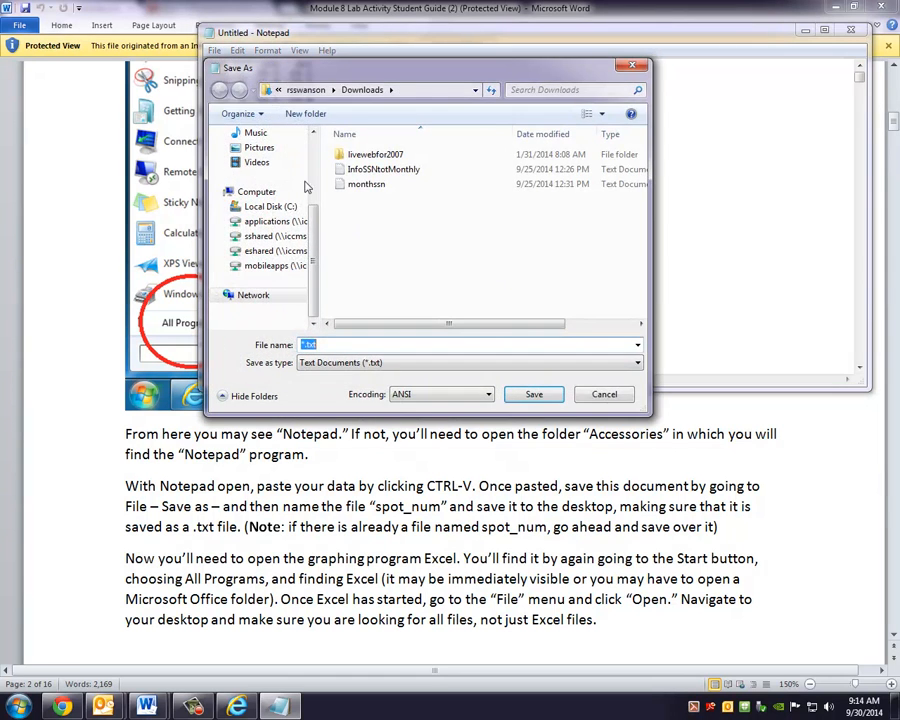
left_click(256, 192)
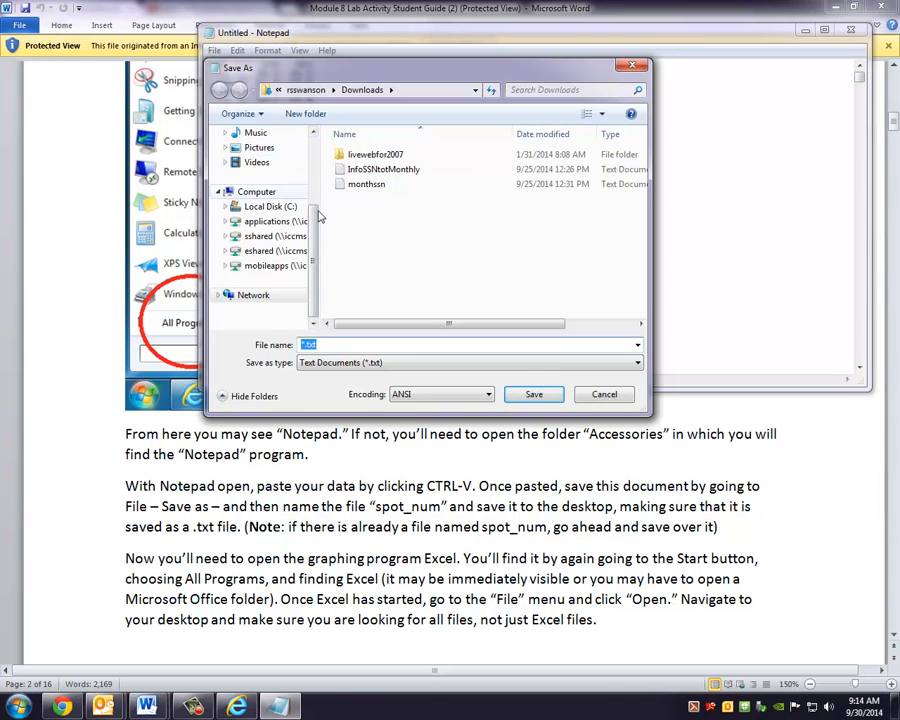
left_click(260, 152)
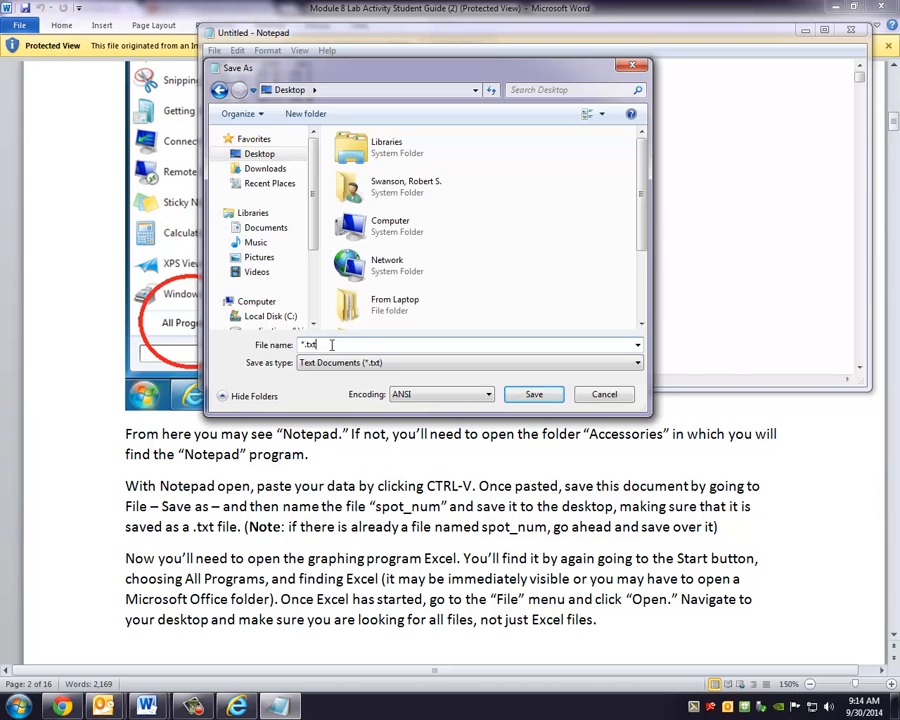
type("spot_num")
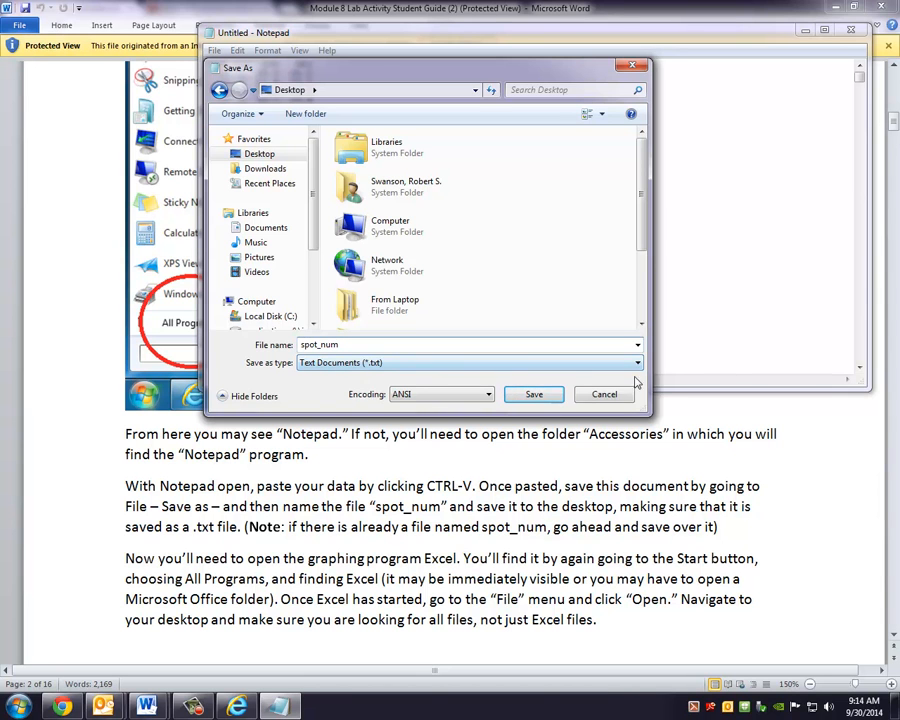
mouse_move(584, 384)
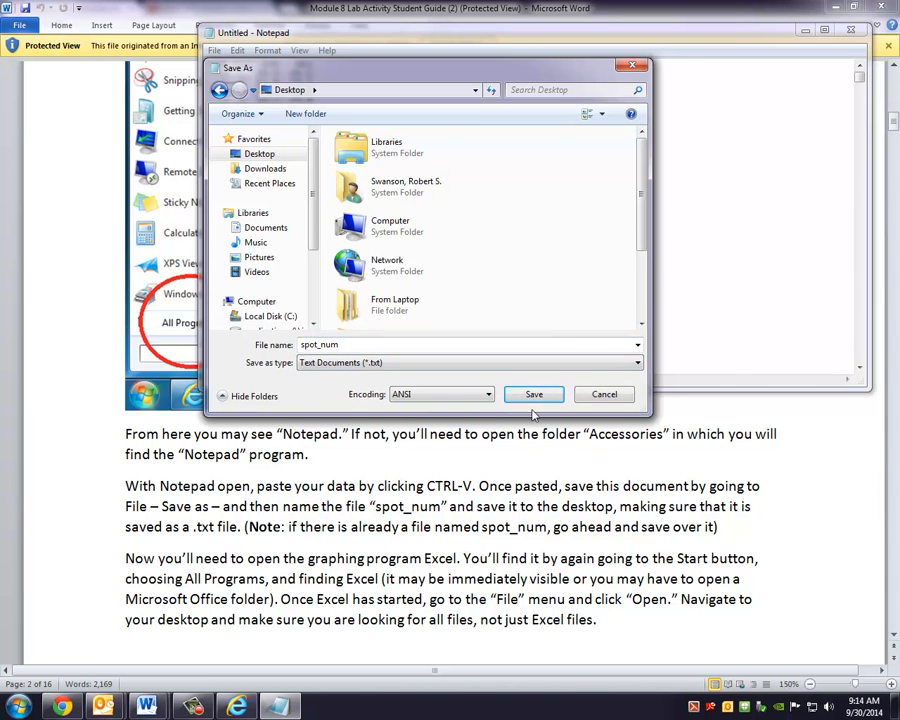
left_click(532, 392)
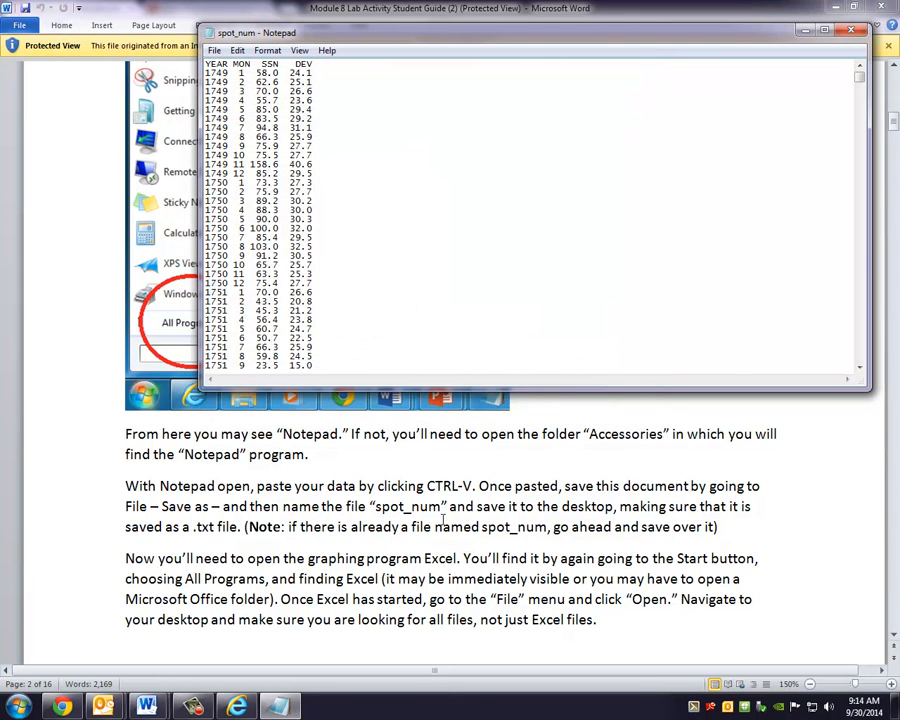
mouse_move(386, 548)
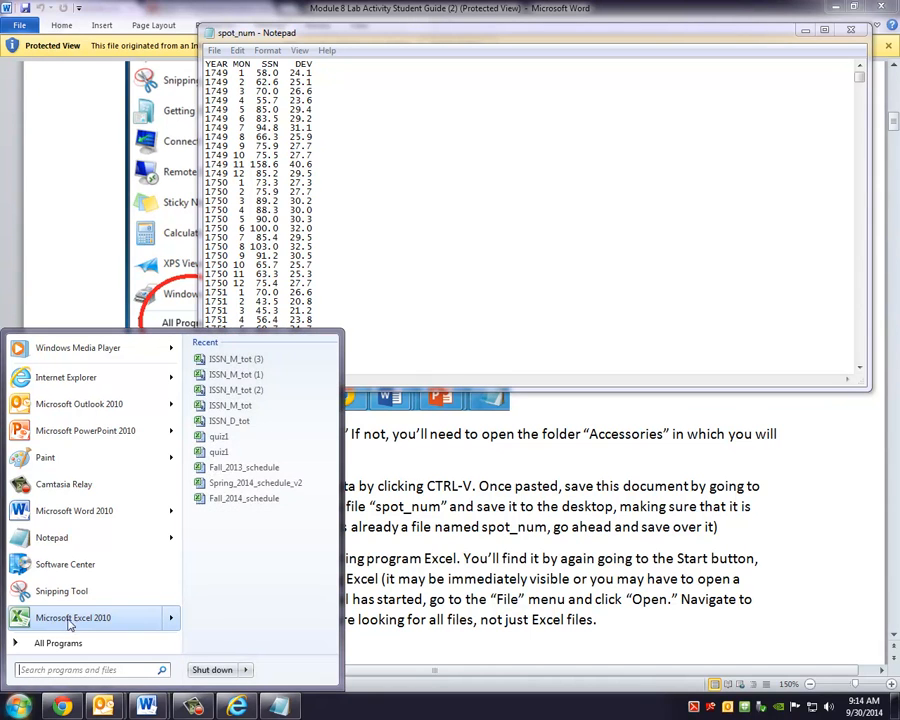
mouse_move(64, 620)
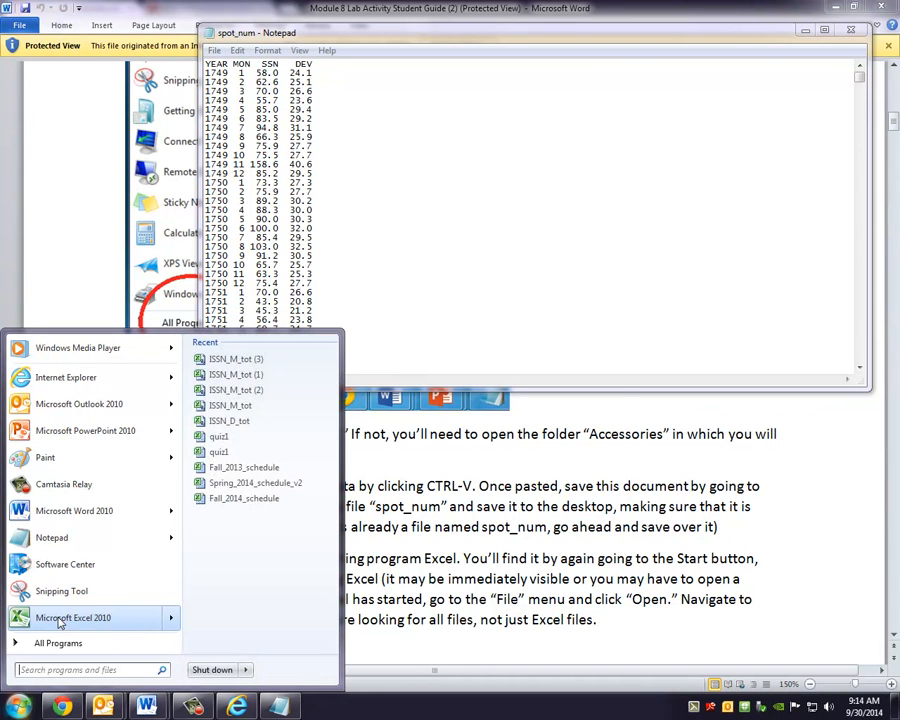
Step: Start Excel and browse the desktop for a file to open
left_click(72, 616)
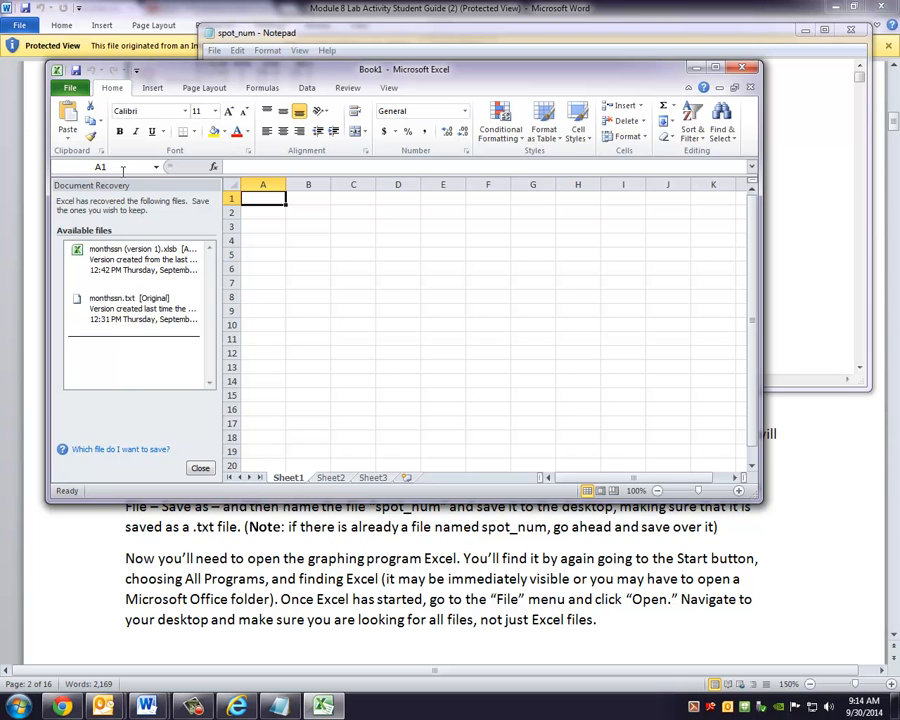
left_click(70, 88)
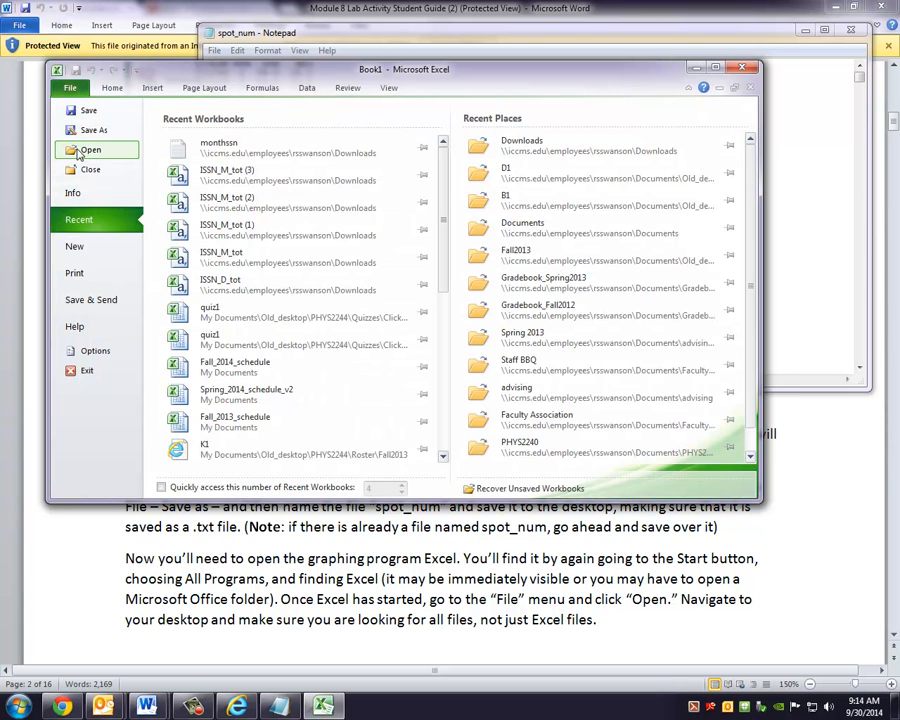
left_click(90, 148)
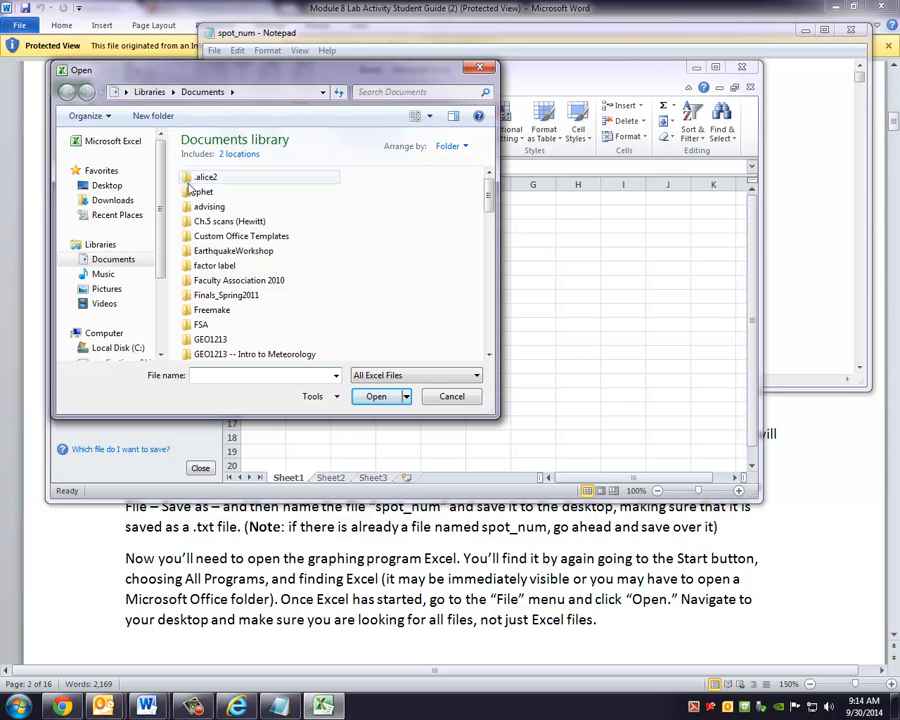
left_click(106, 184)
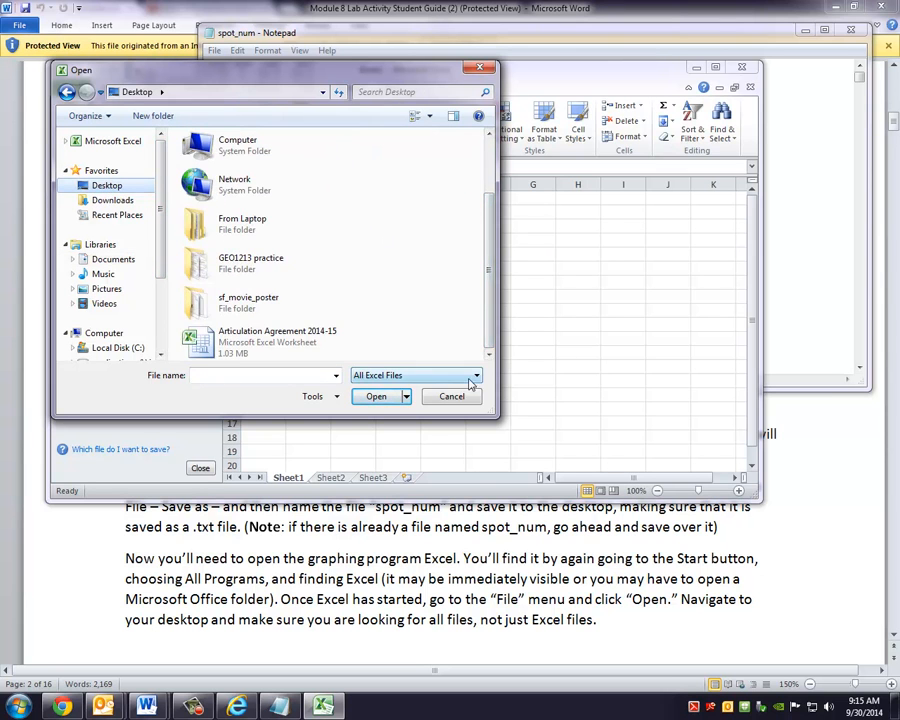
Step: List All Files, select spot_num and open it so the Text Import Wizard appears
left_click(476, 376)
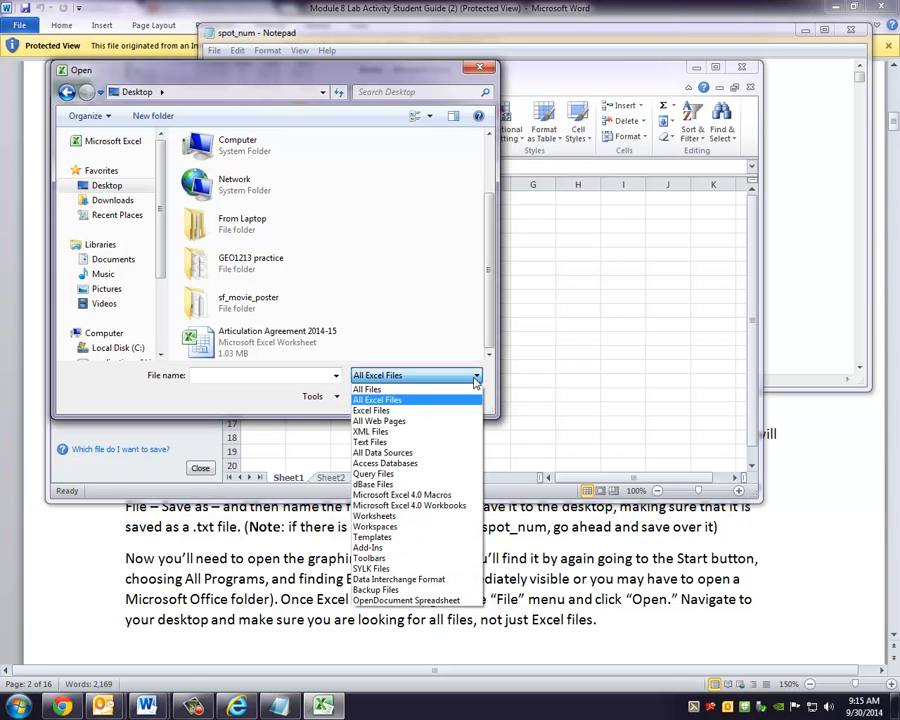
mouse_move(368, 388)
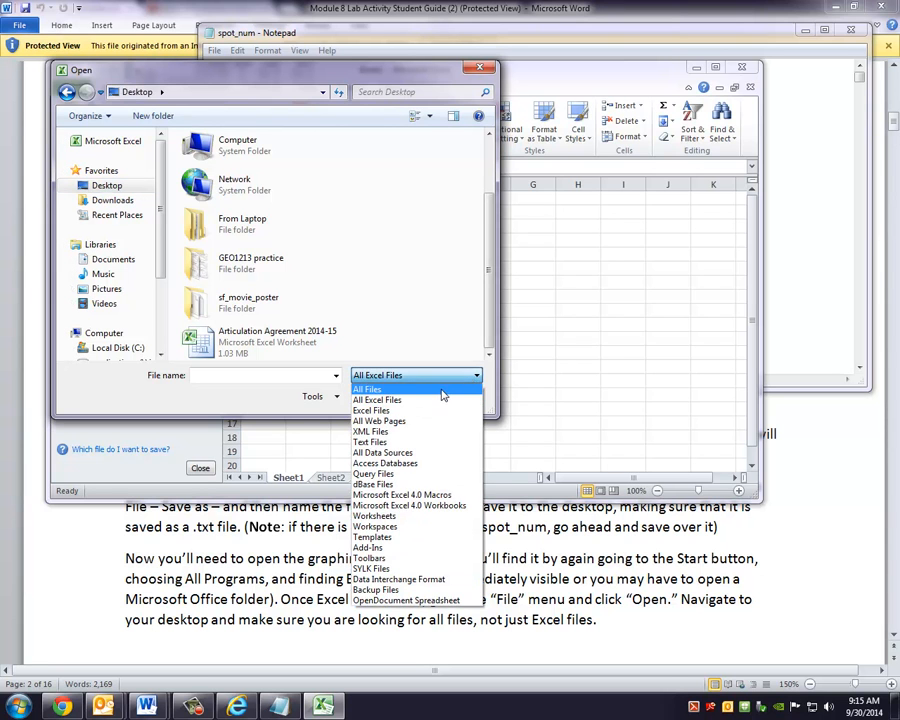
left_click(368, 388)
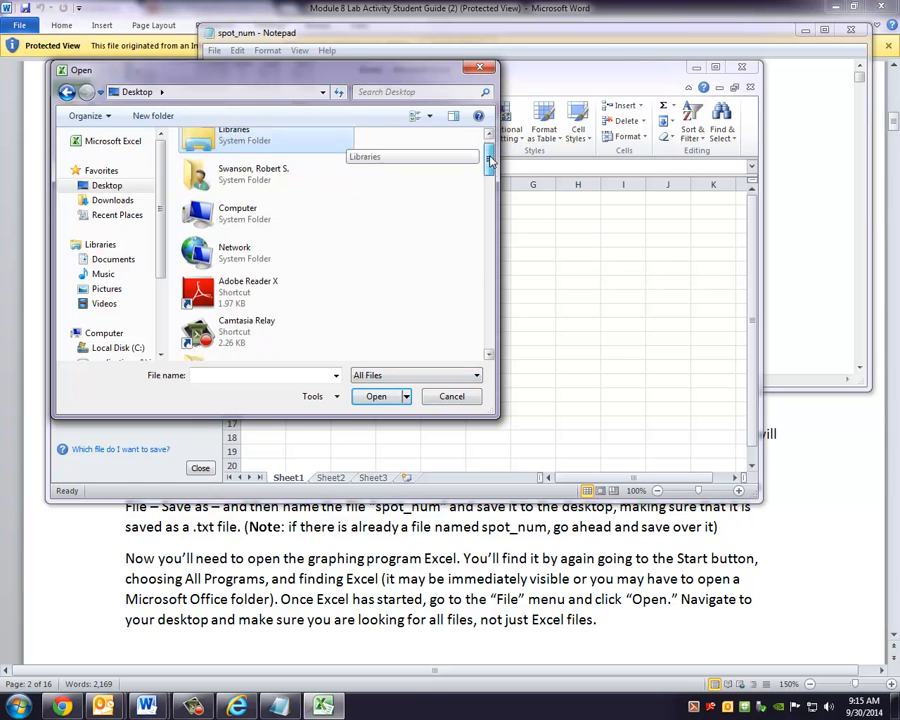
scroll("down", 3)
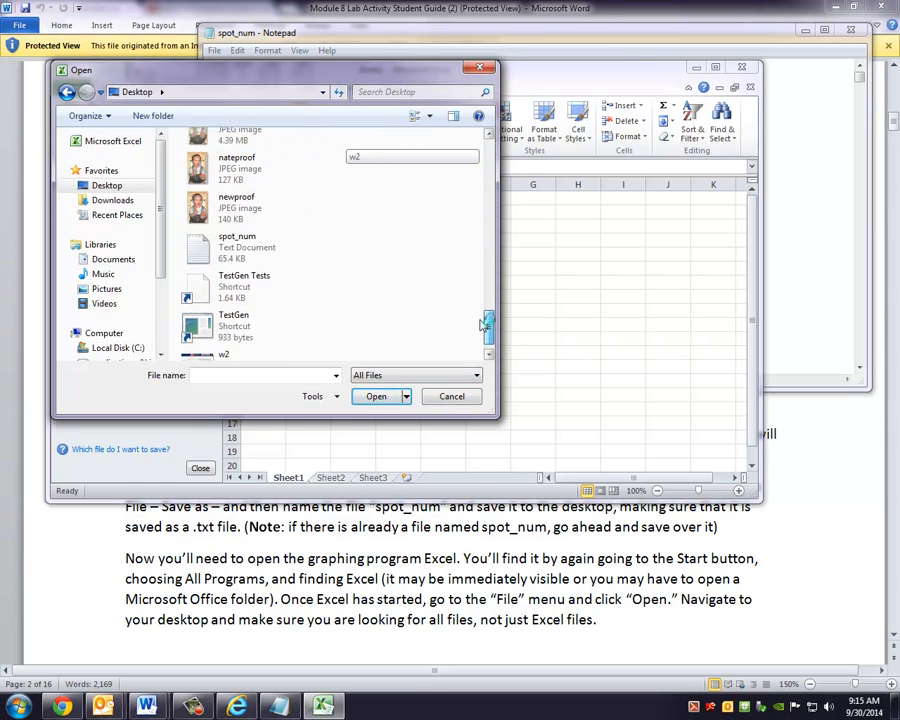
left_click(236, 248)
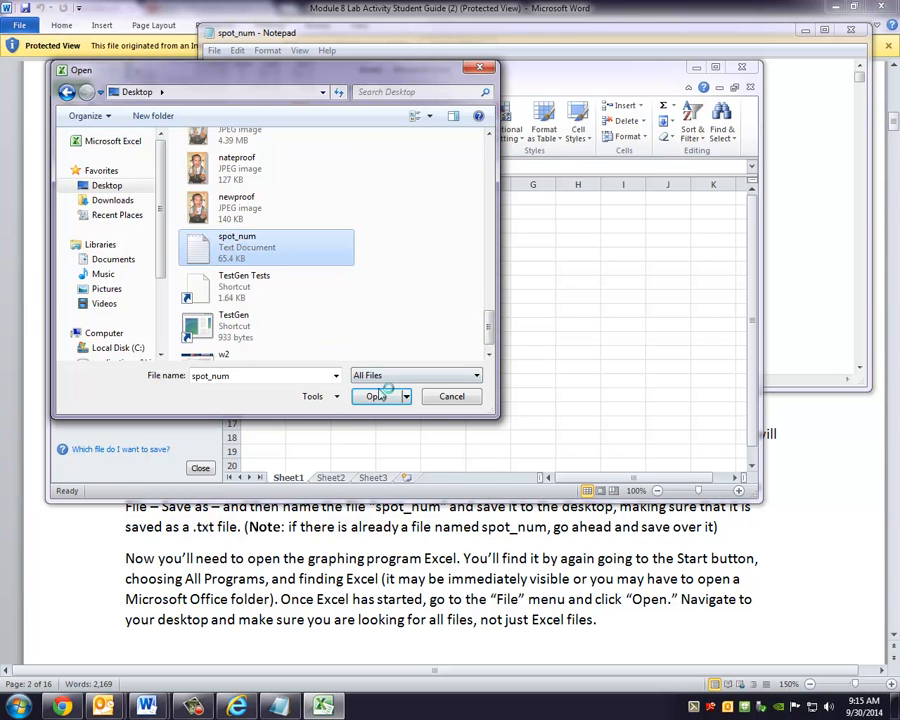
left_click(372, 396)
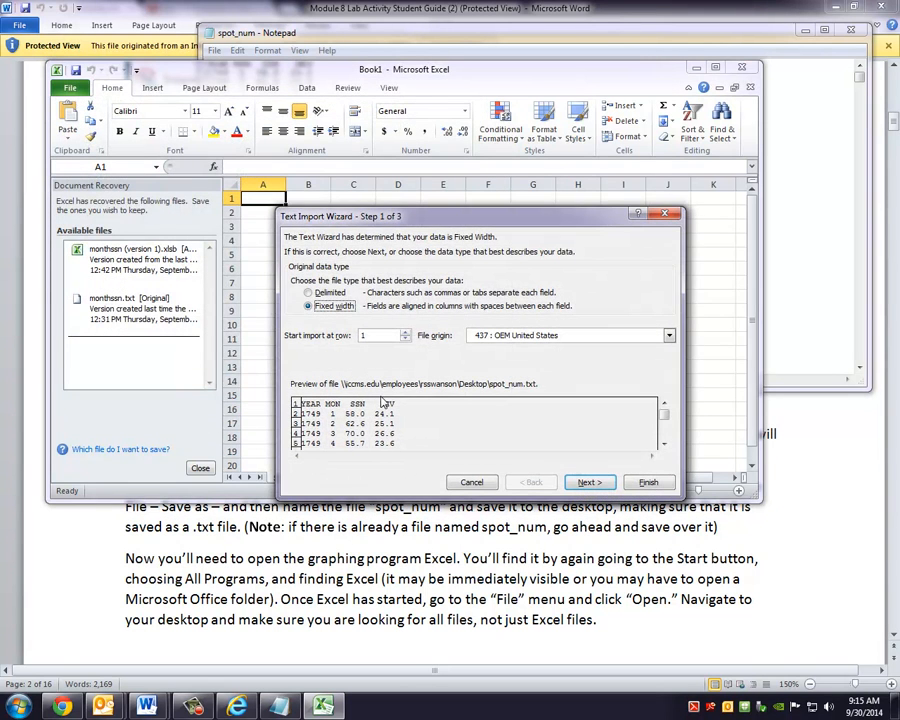
mouse_move(432, 472)
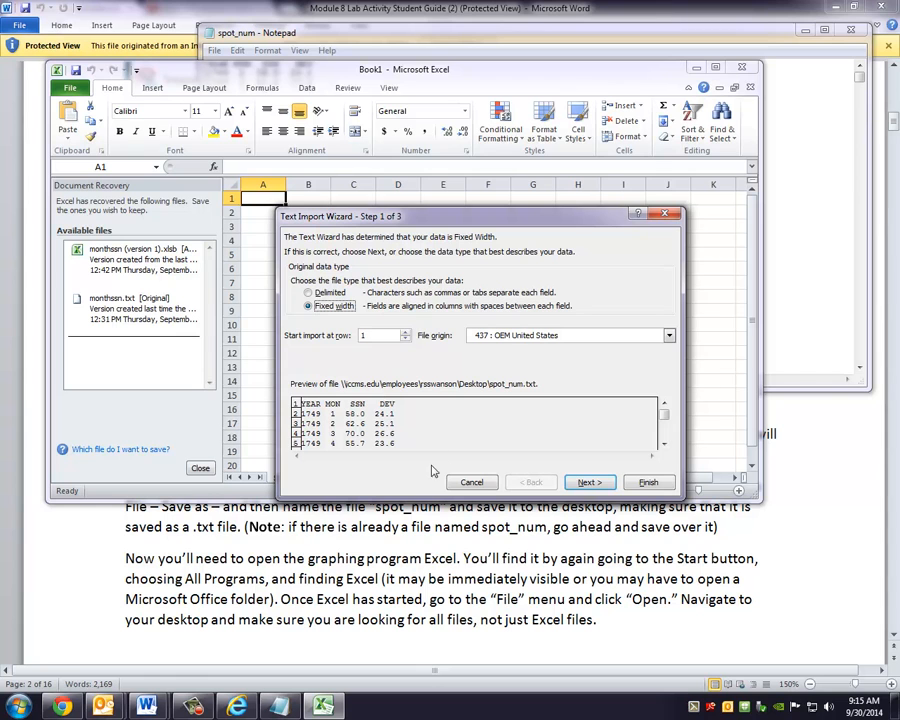
mouse_move(432, 470)
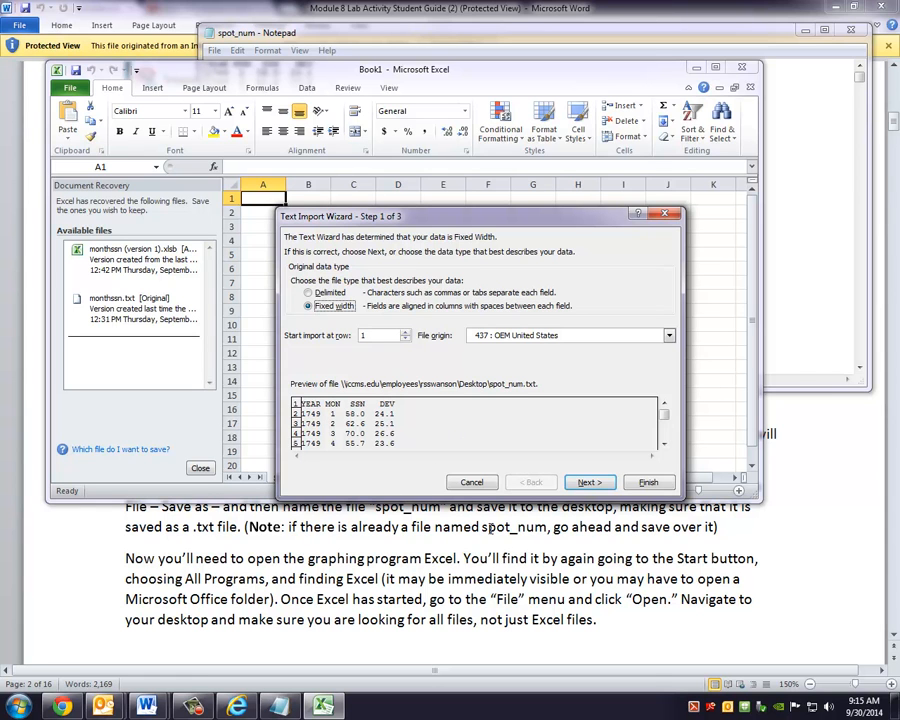
mouse_move(490, 528)
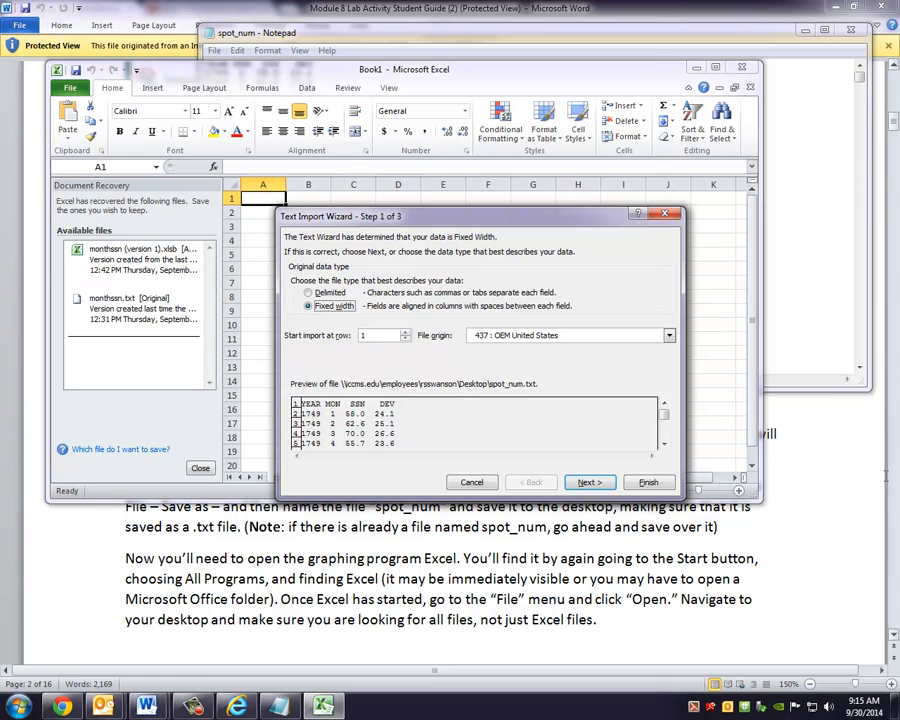
Step: Read the guide's Fixed width, header and YMD date import instructions
left_click(18, 706)
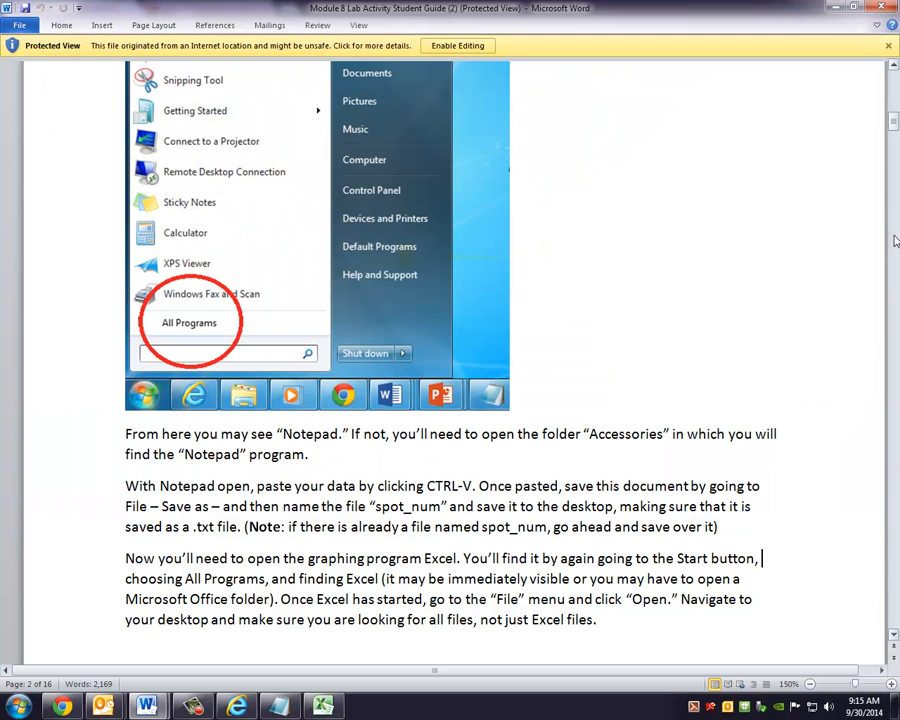
scroll("down", 3)
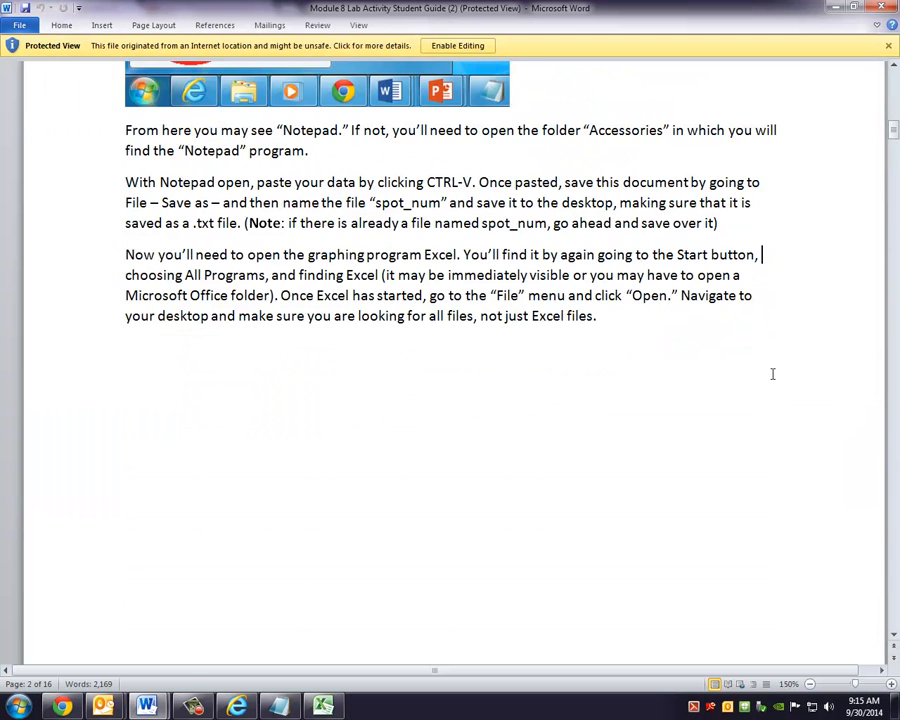
scroll("down", 3)
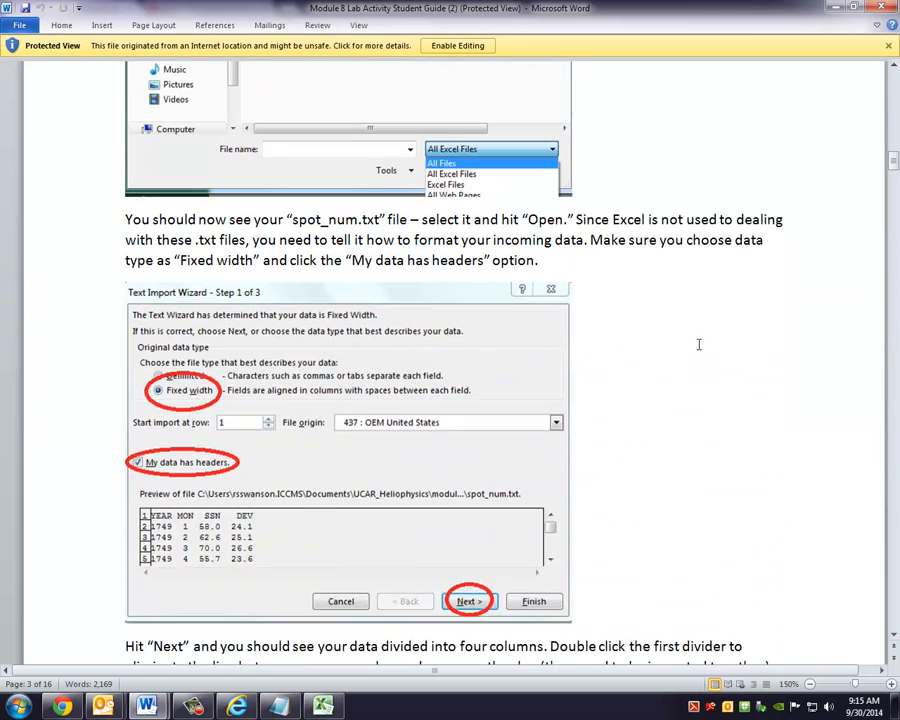
scroll("down", 3)
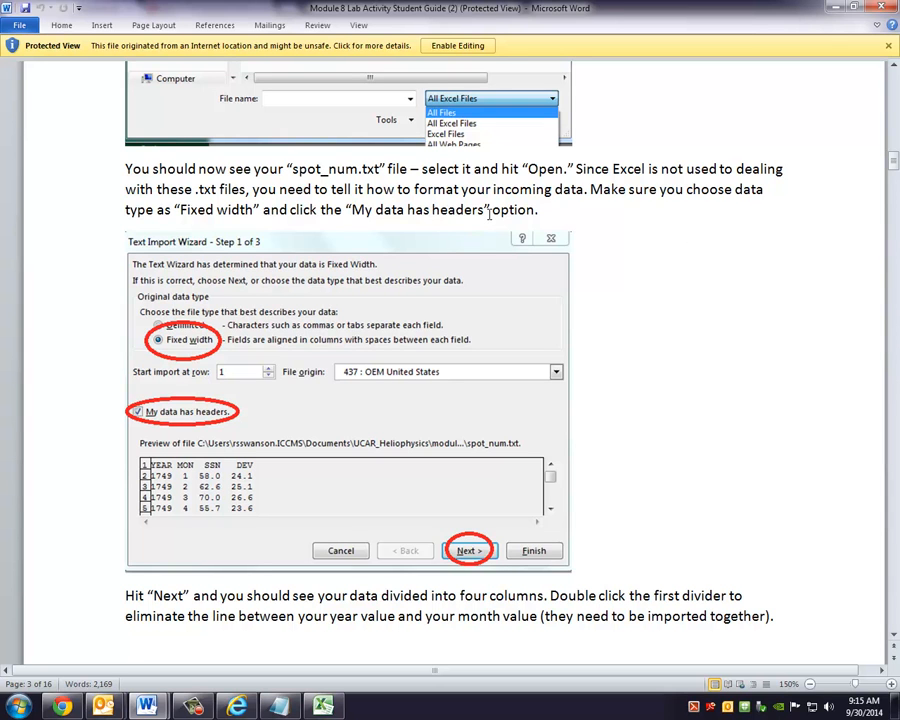
mouse_move(388, 524)
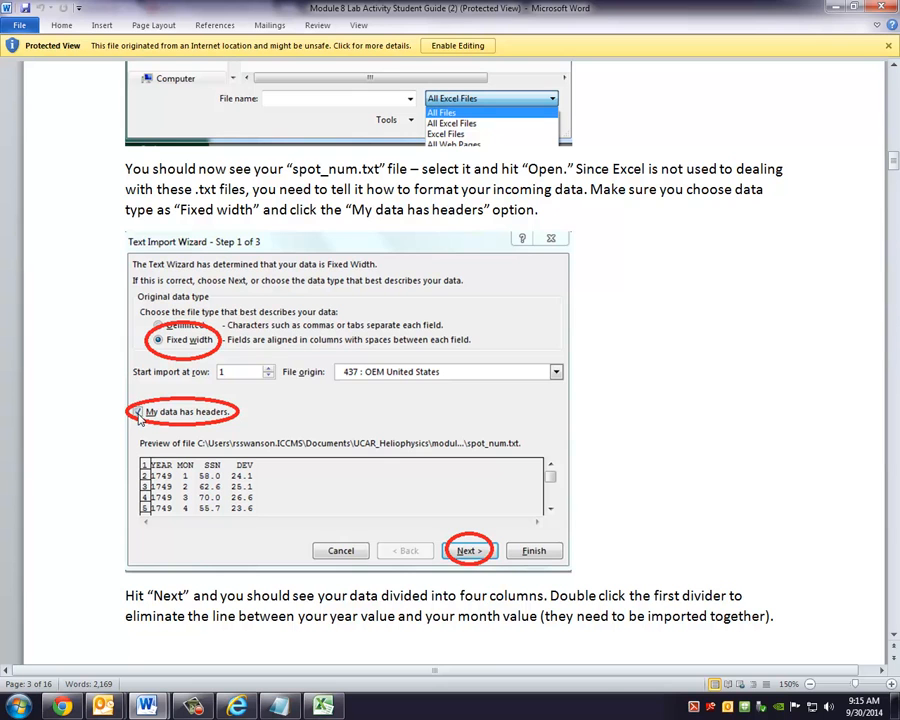
scroll("down", 3)
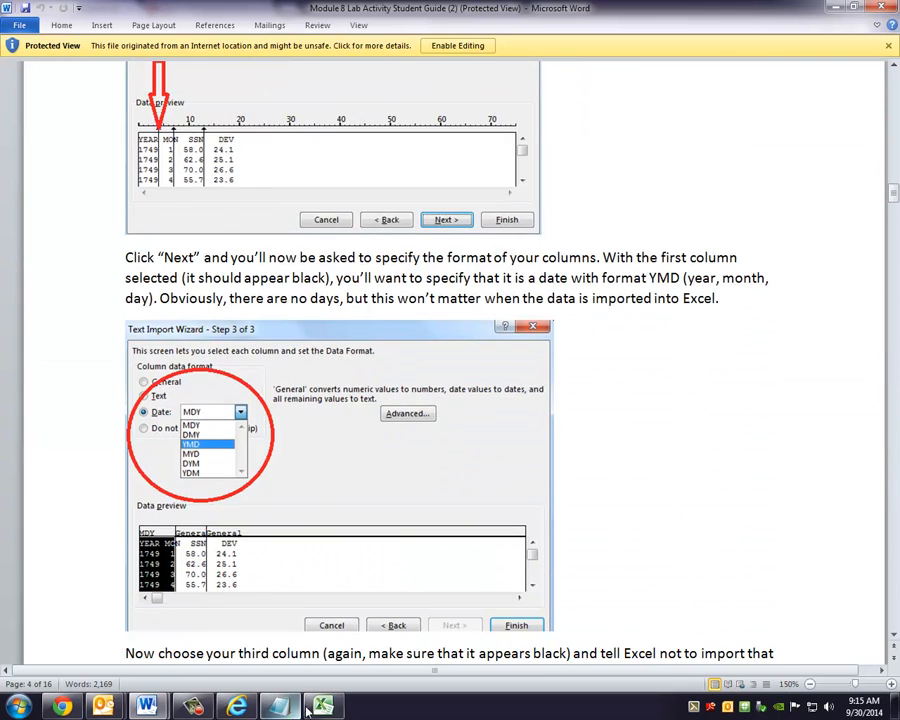
Step: In wizard step 2, remove the break between the year and month columns
left_click(322, 708)
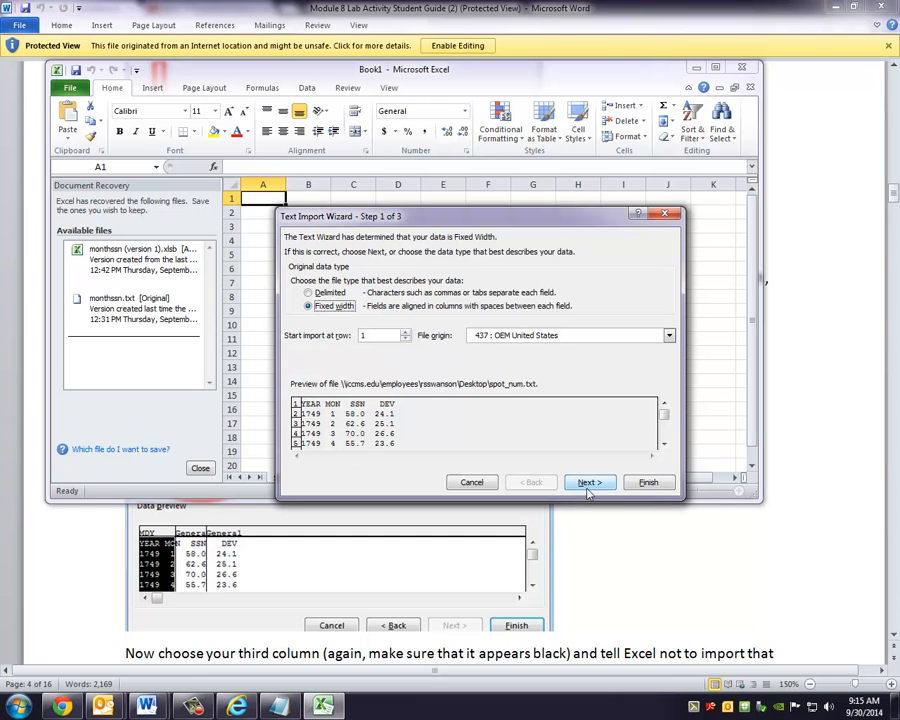
left_click(588, 482)
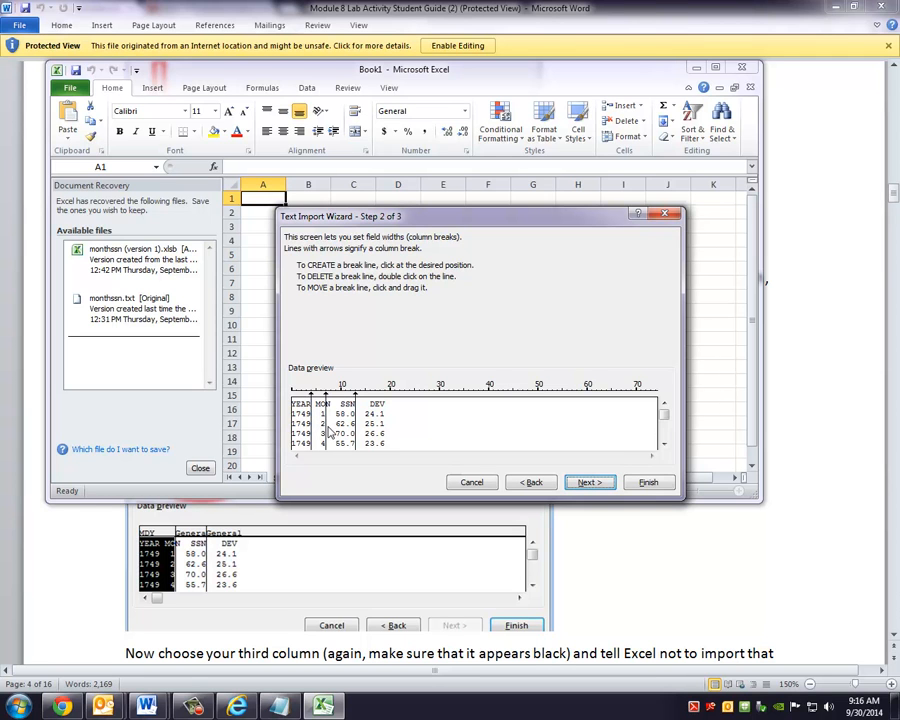
left_click(316, 404)
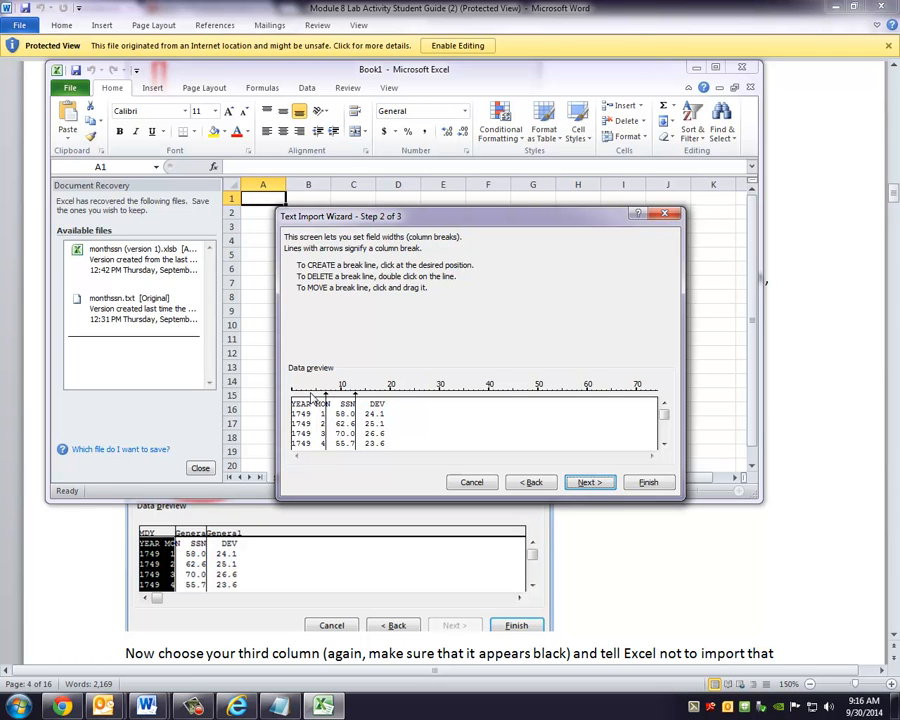
mouse_move(304, 446)
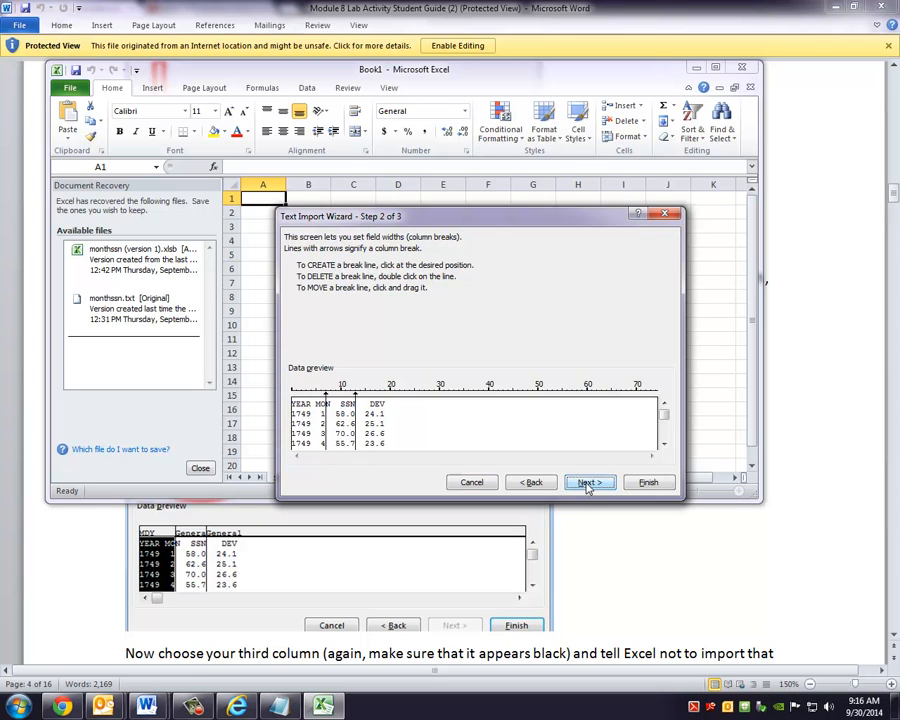
Step: In step 3, set column 1 to Date YMD and skip the DEV column
left_click(588, 482)
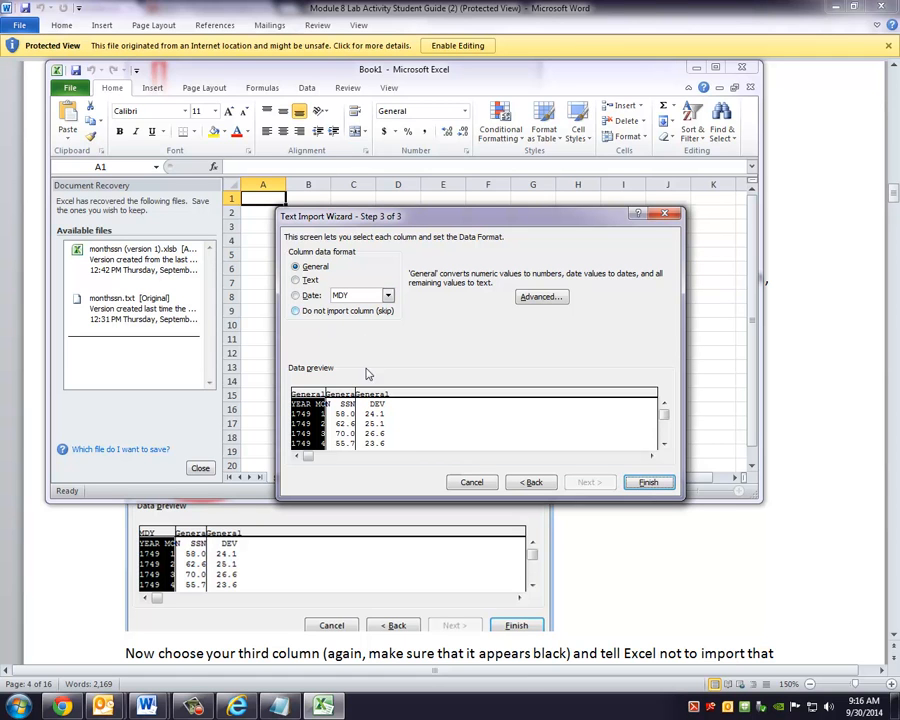
mouse_move(376, 396)
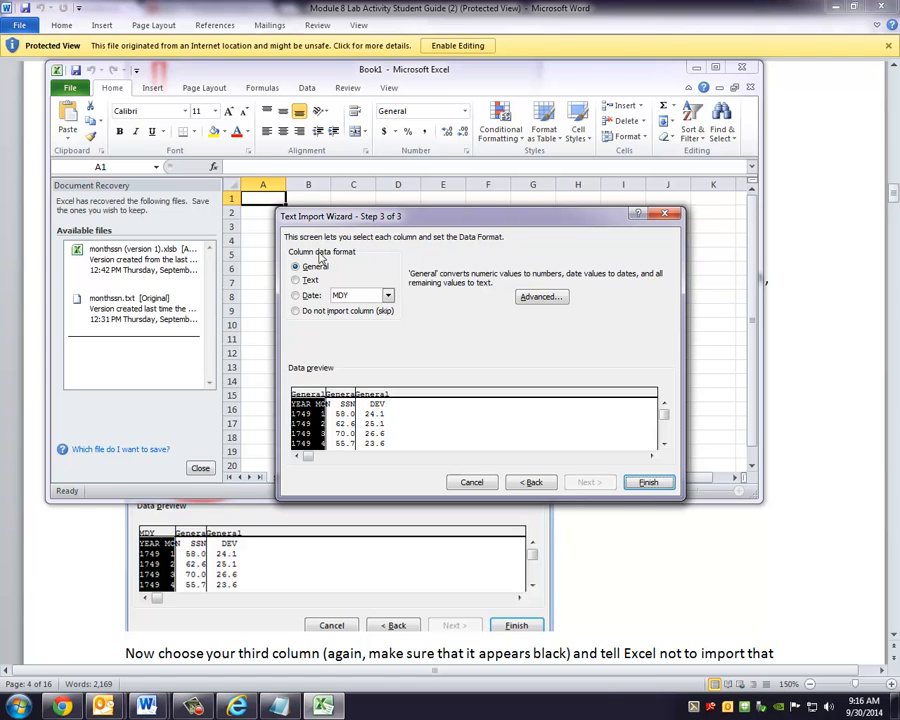
mouse_move(294, 294)
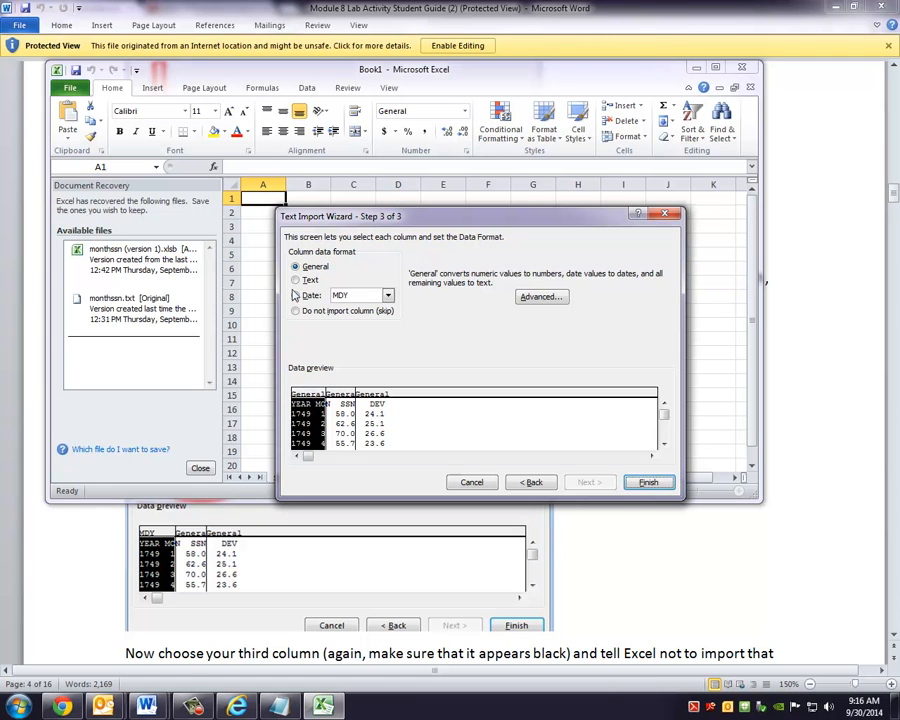
left_click(388, 296)
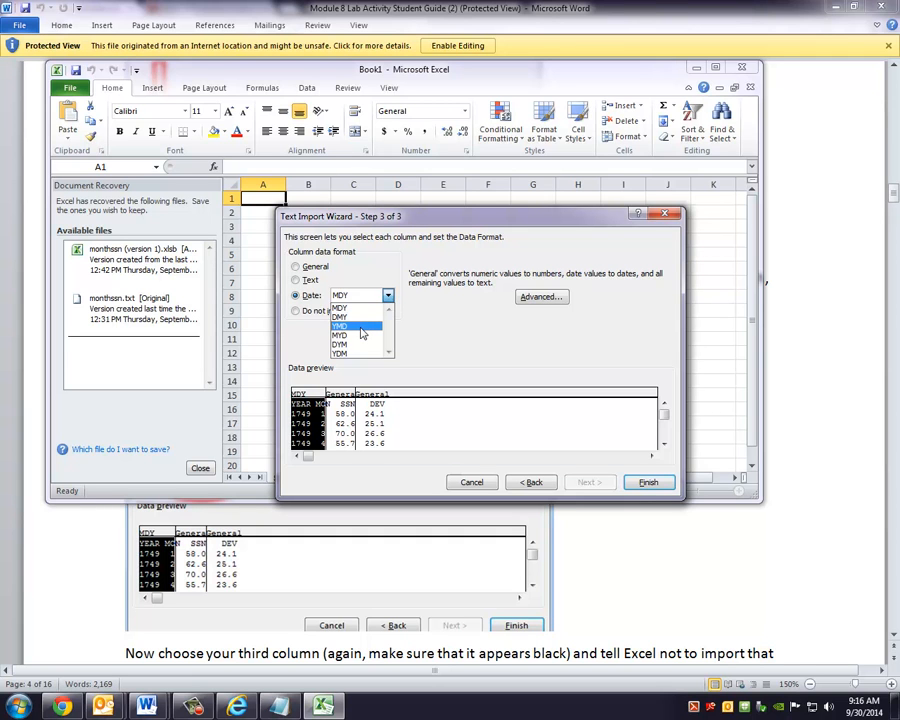
left_click(340, 324)
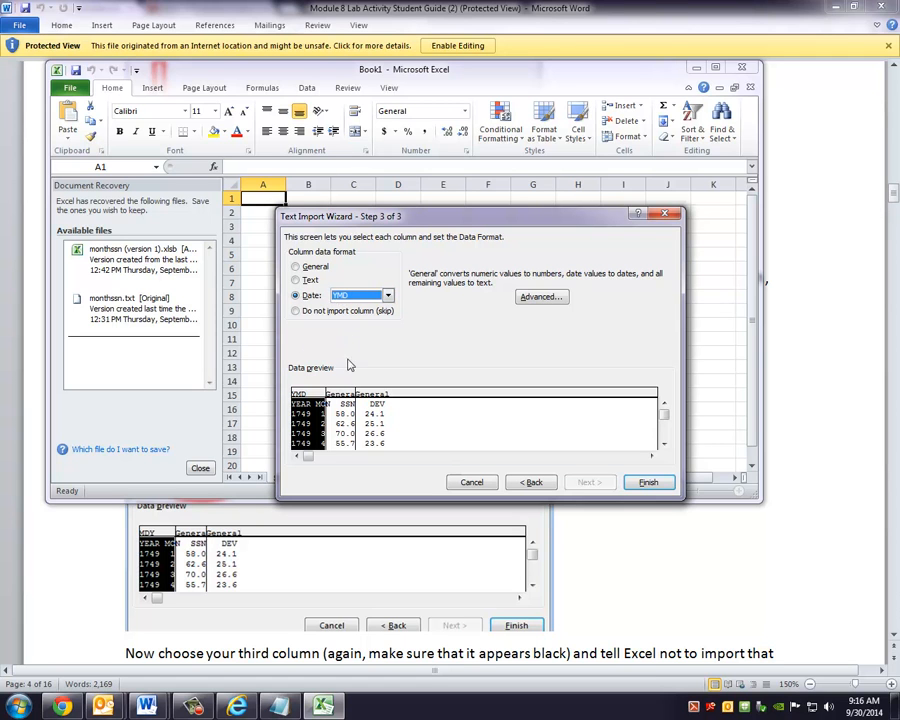
mouse_move(460, 424)
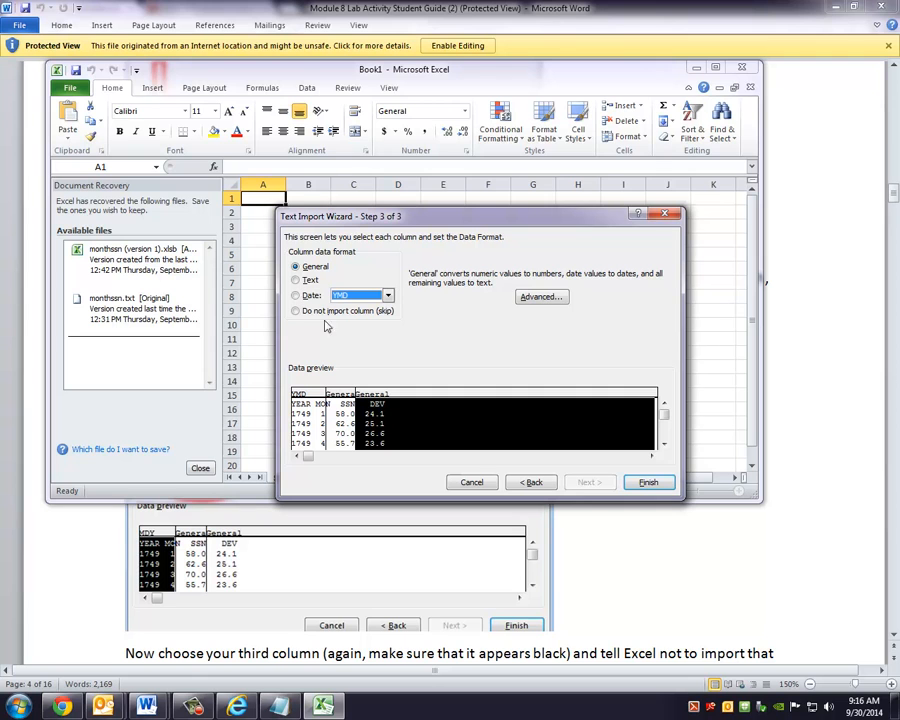
left_click(296, 312)
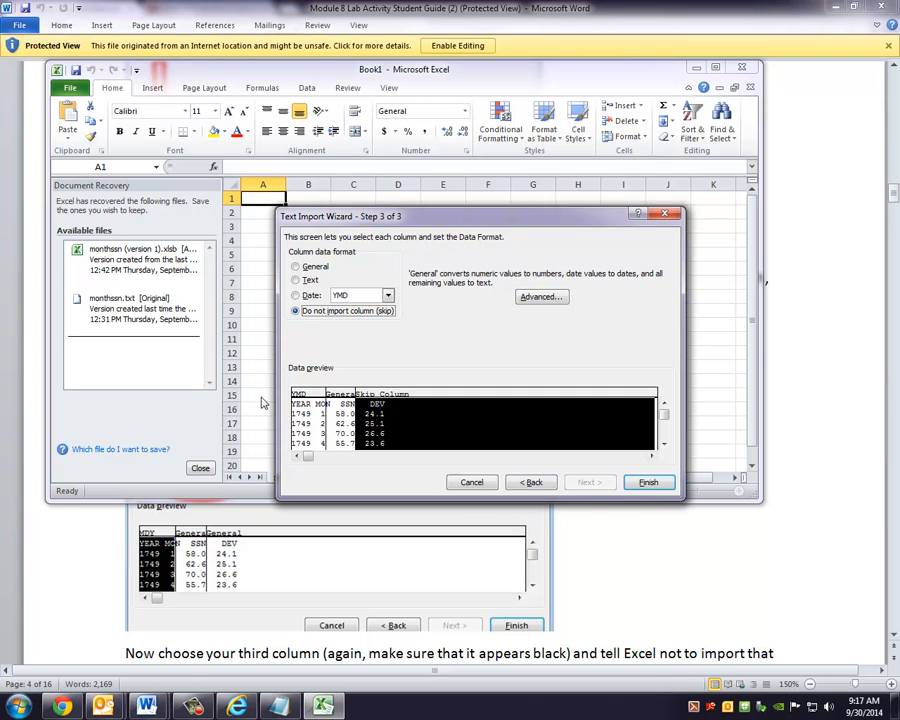
Step: Finish the Text Import Wizard so the YEAR MO and SSN columns load into the spot_num sheet
left_click(648, 482)
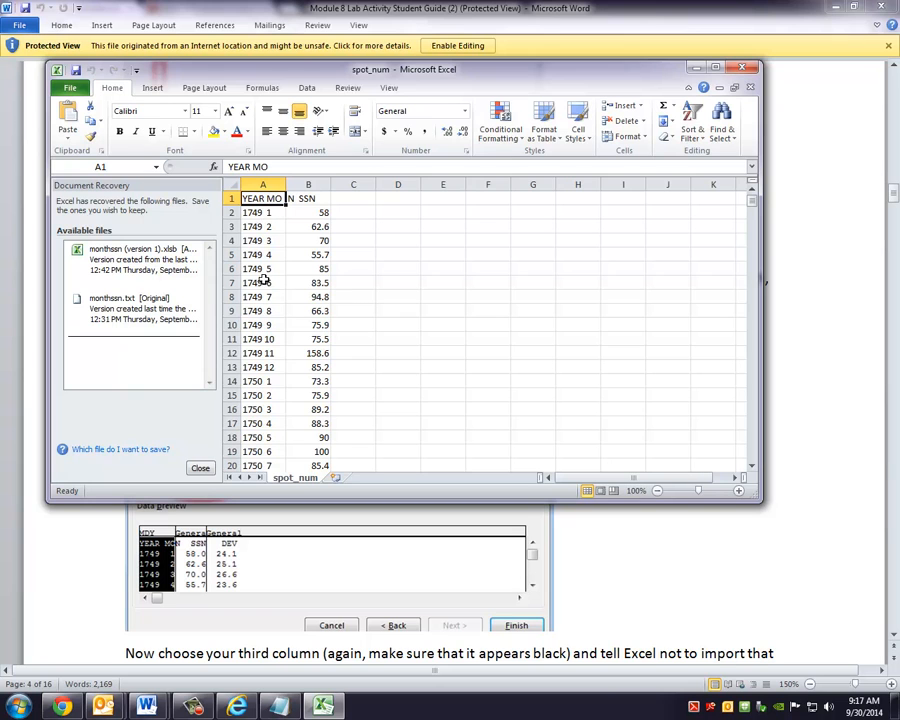
mouse_move(264, 240)
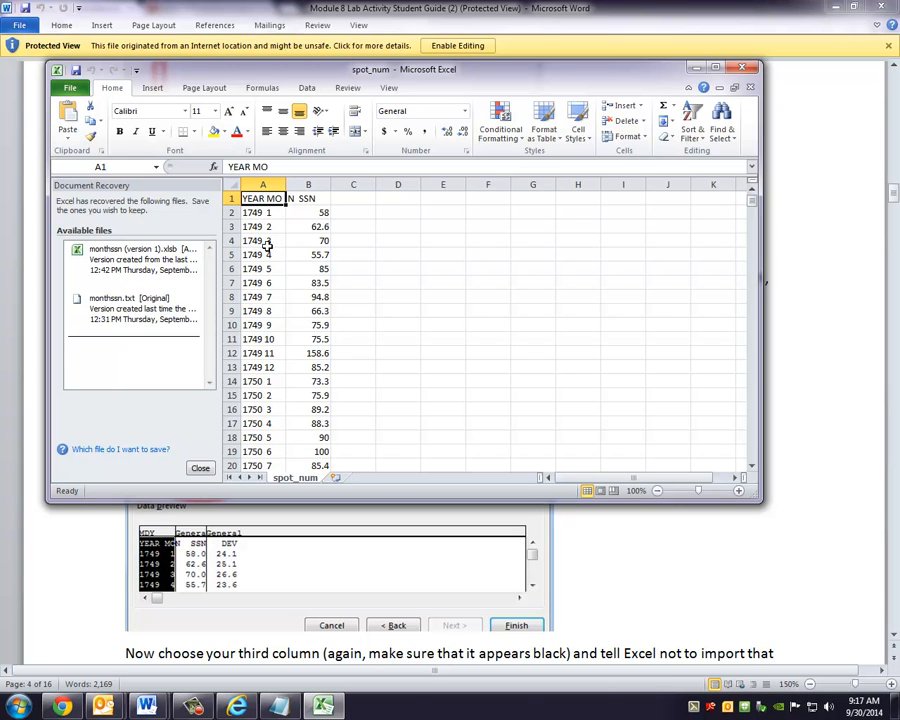
mouse_move(384, 390)
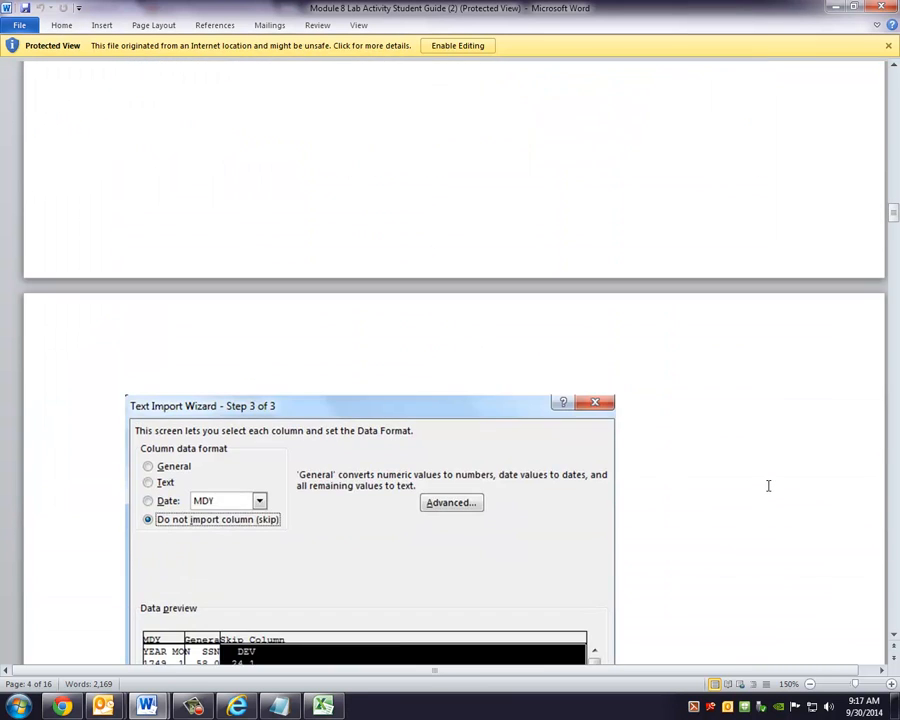
Step: Scroll the lab guide to the instructions on selecting the data and inserting a chart
scroll("down", 3)
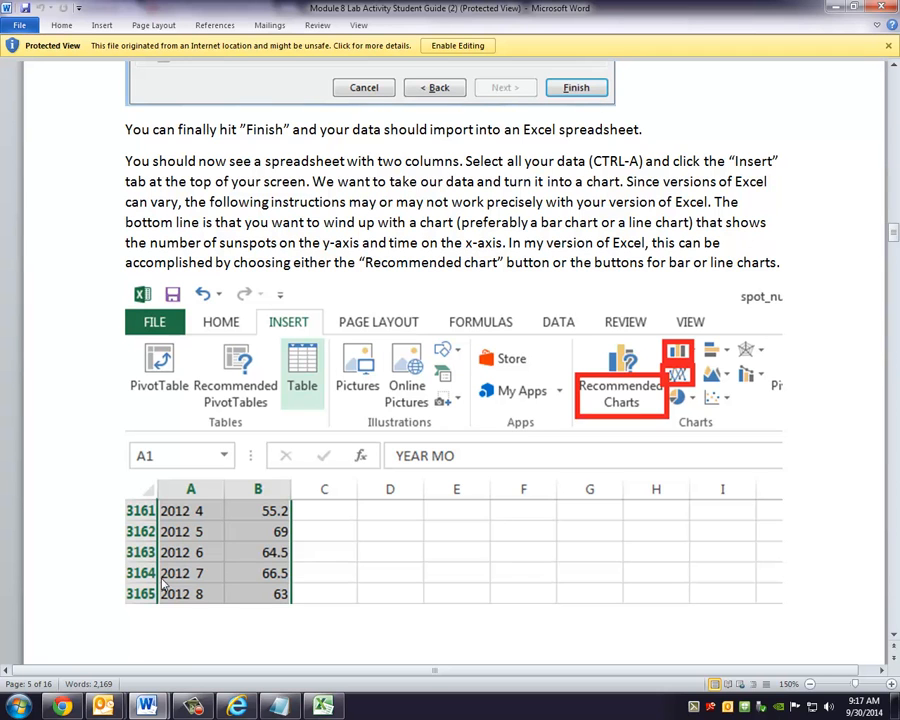
mouse_move(508, 198)
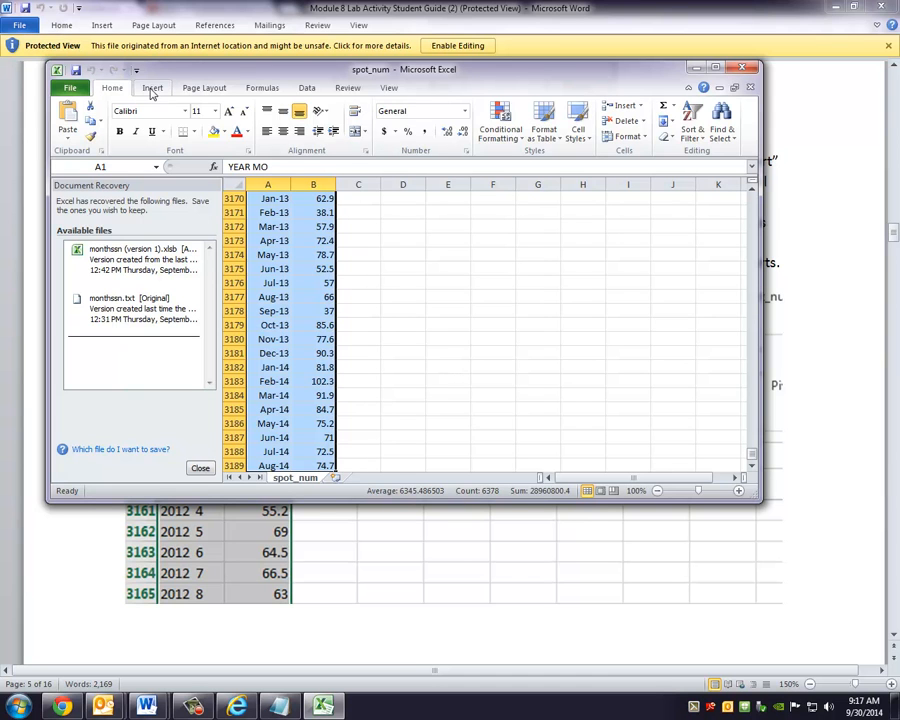
Step: Show the 2-D line chart types from Insert > Line for the selected sunspot data
left_click(152, 88)
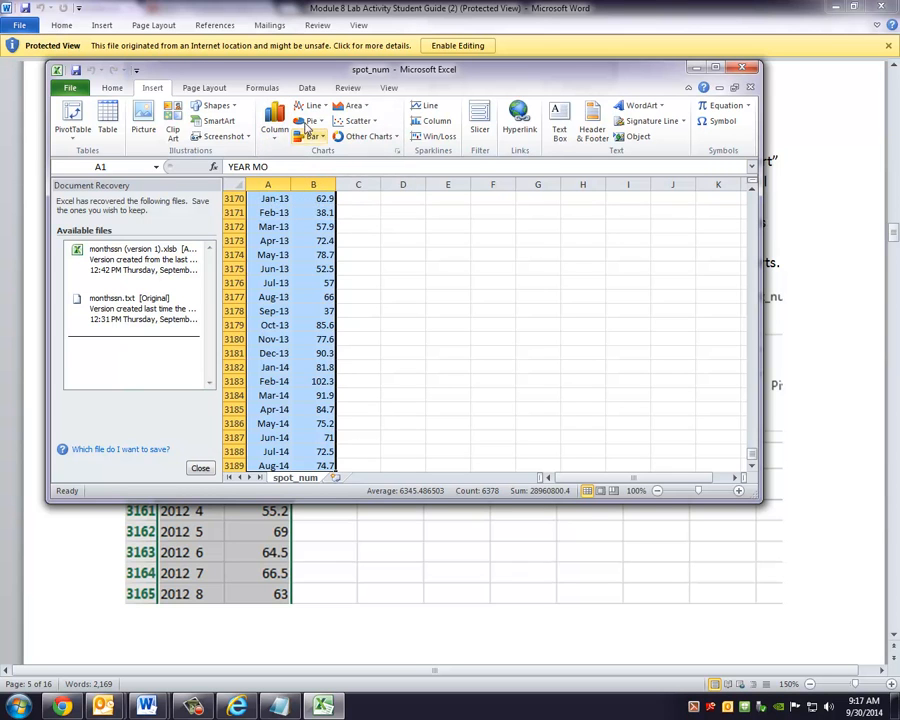
mouse_move(312, 104)
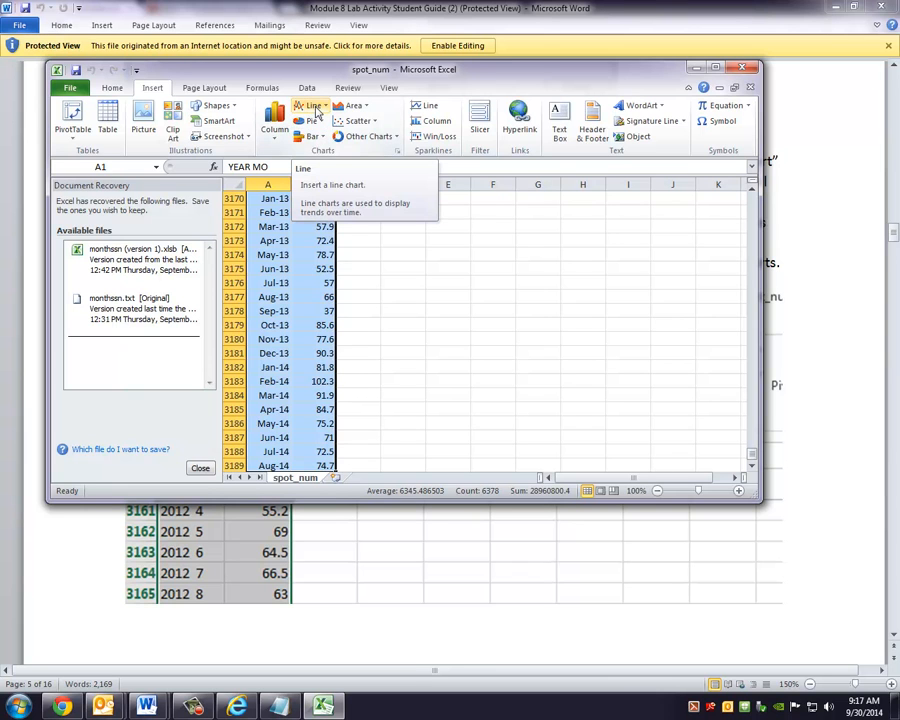
left_click(312, 106)
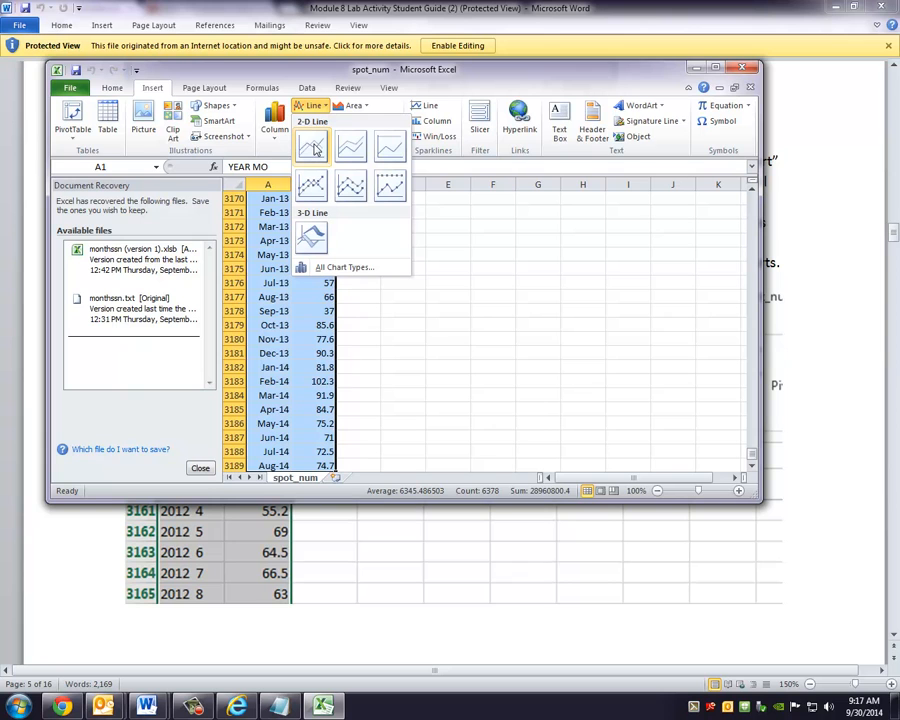
mouse_move(350, 148)
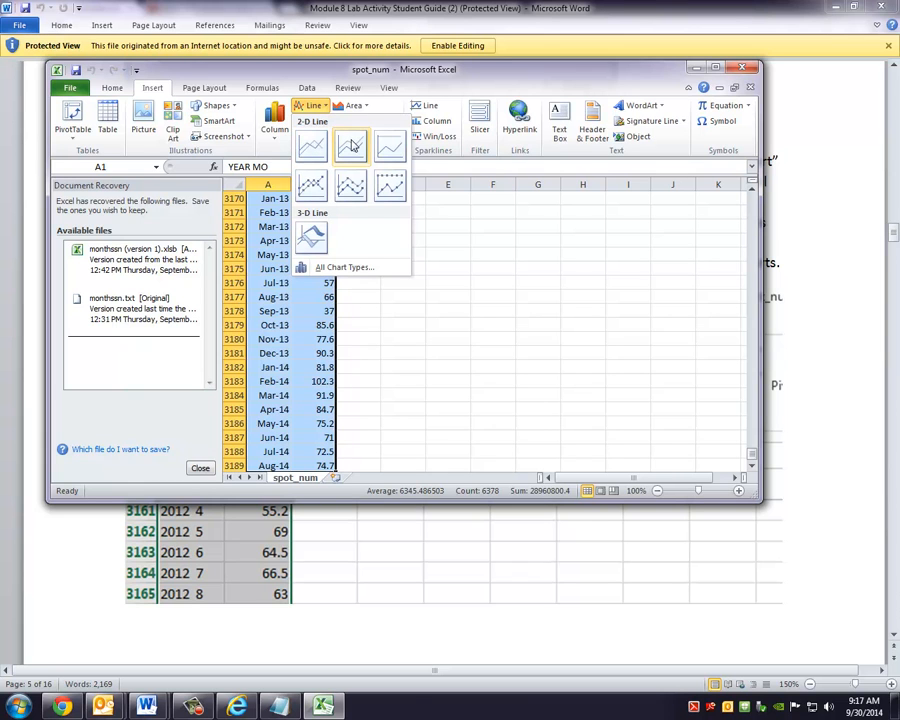
mouse_move(390, 148)
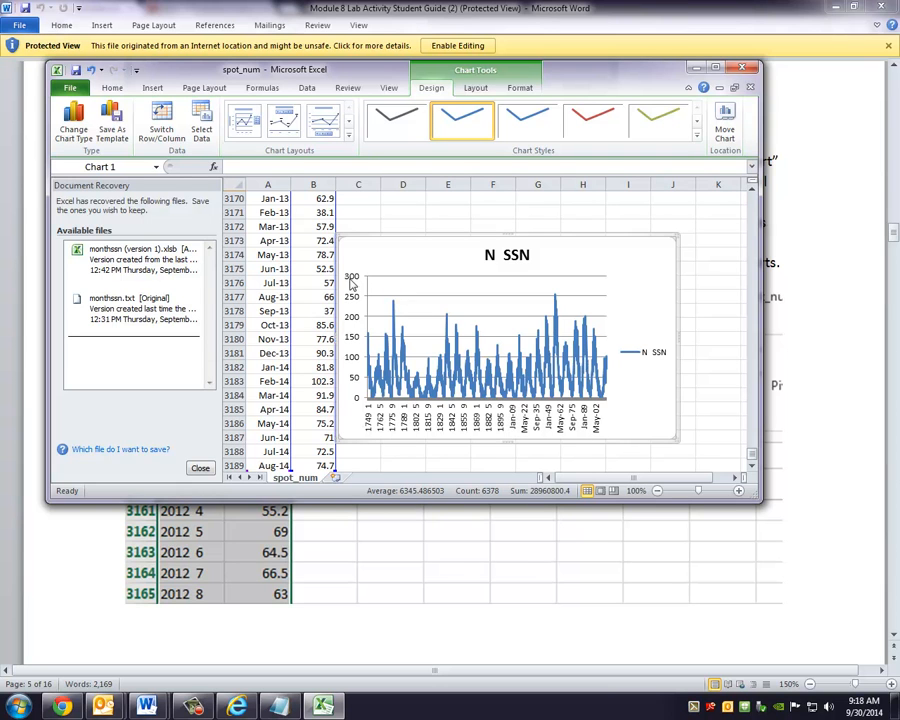
mouse_move(356, 304)
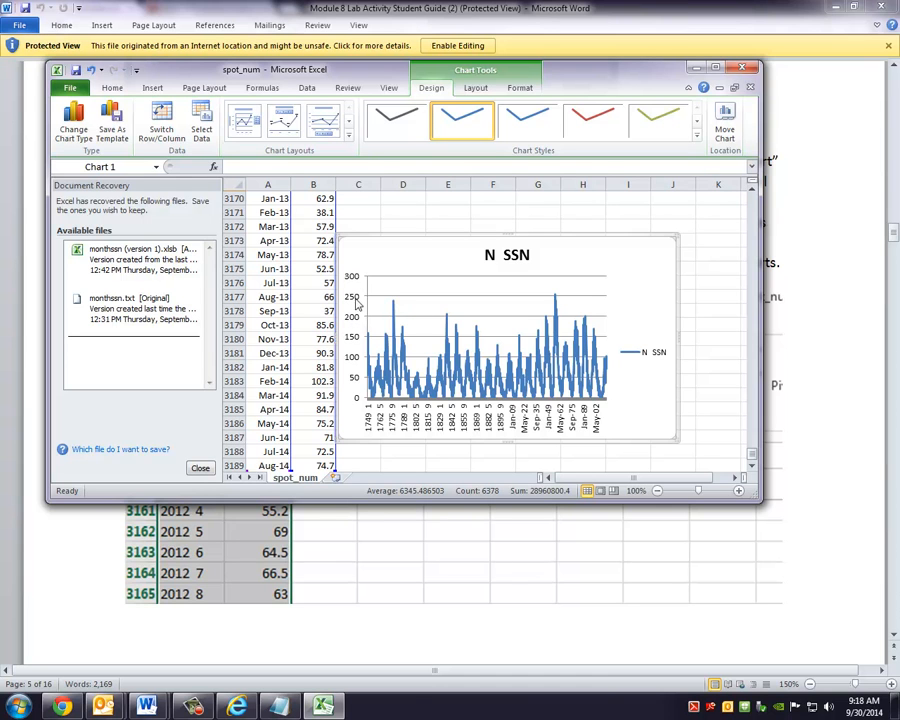
mouse_move(388, 432)
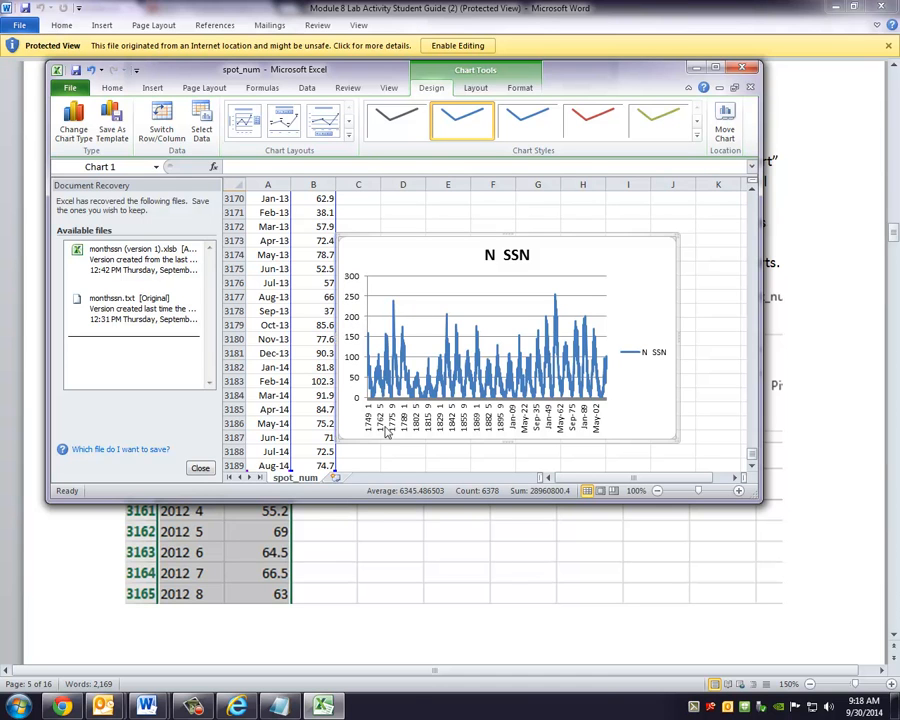
mouse_move(558, 424)
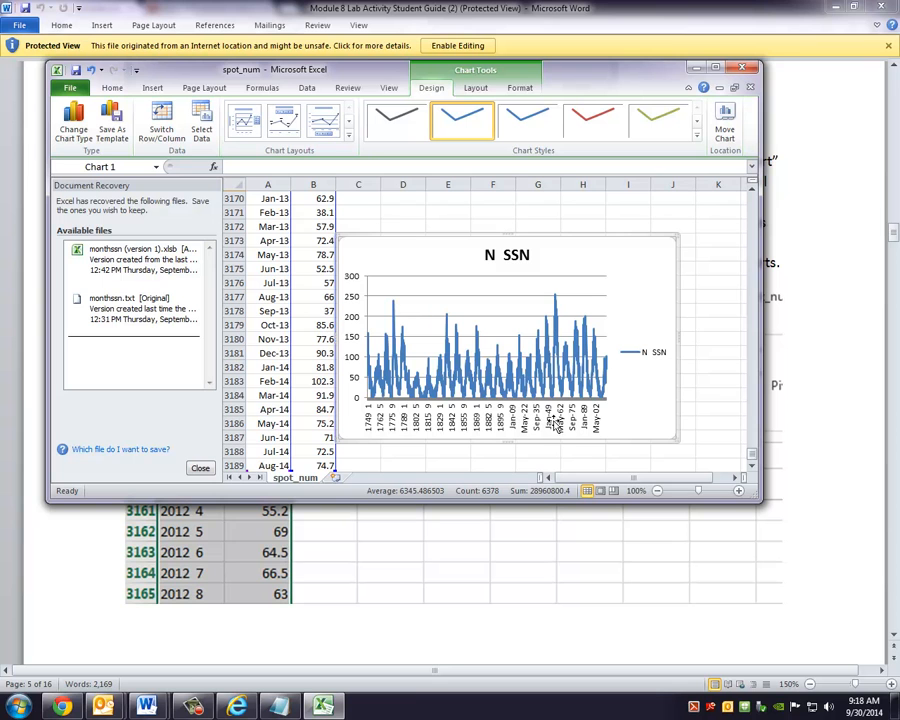
mouse_move(552, 422)
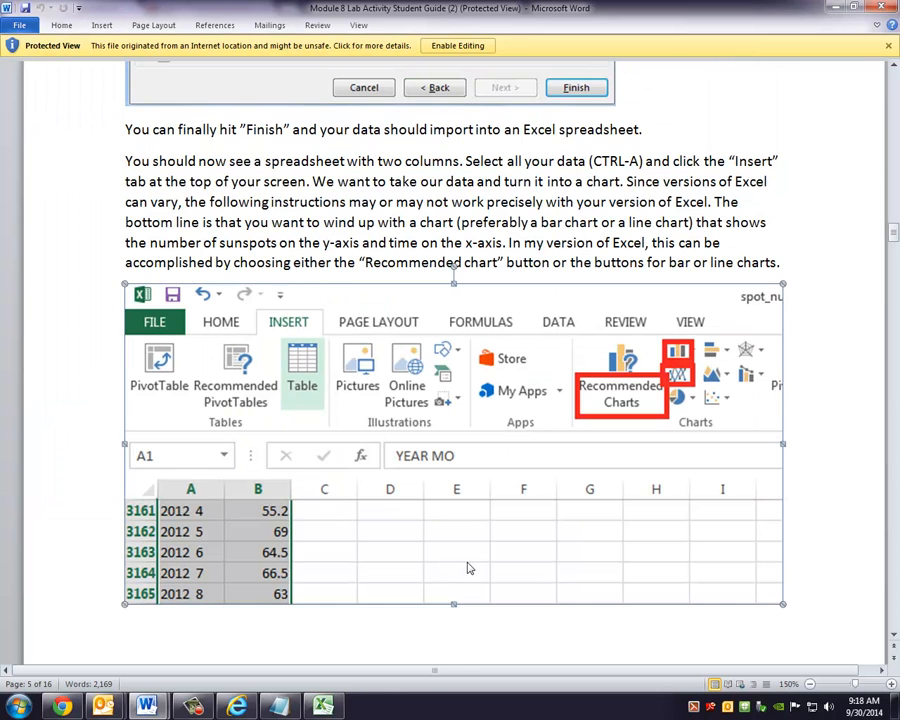
Step: Scroll the lab guide down to the ANSWER QUESTION 2 heading and Part II
scroll("down", 3)
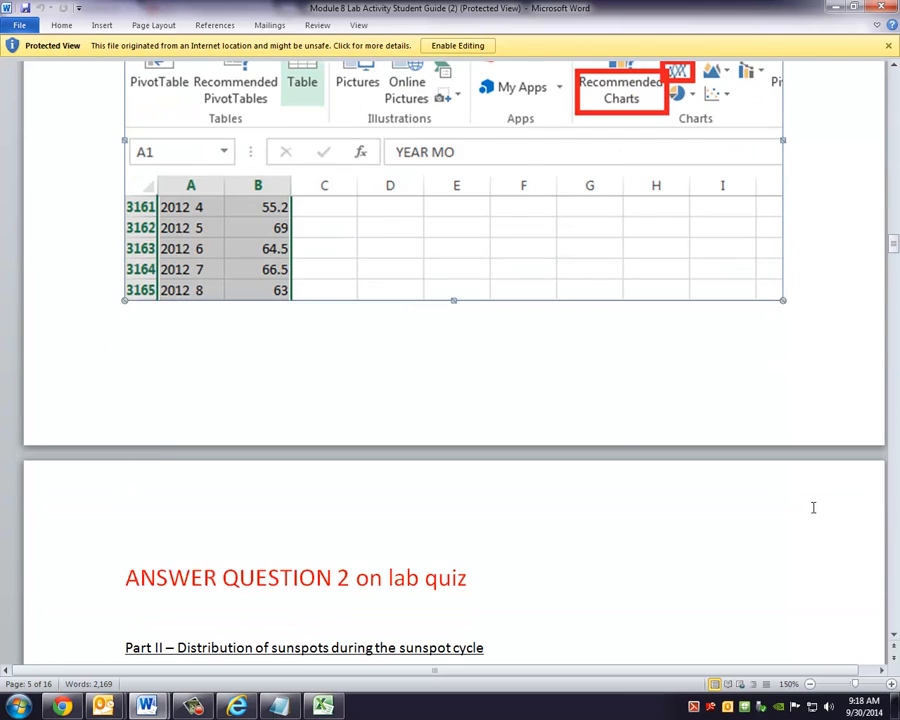
mouse_move(764, 468)
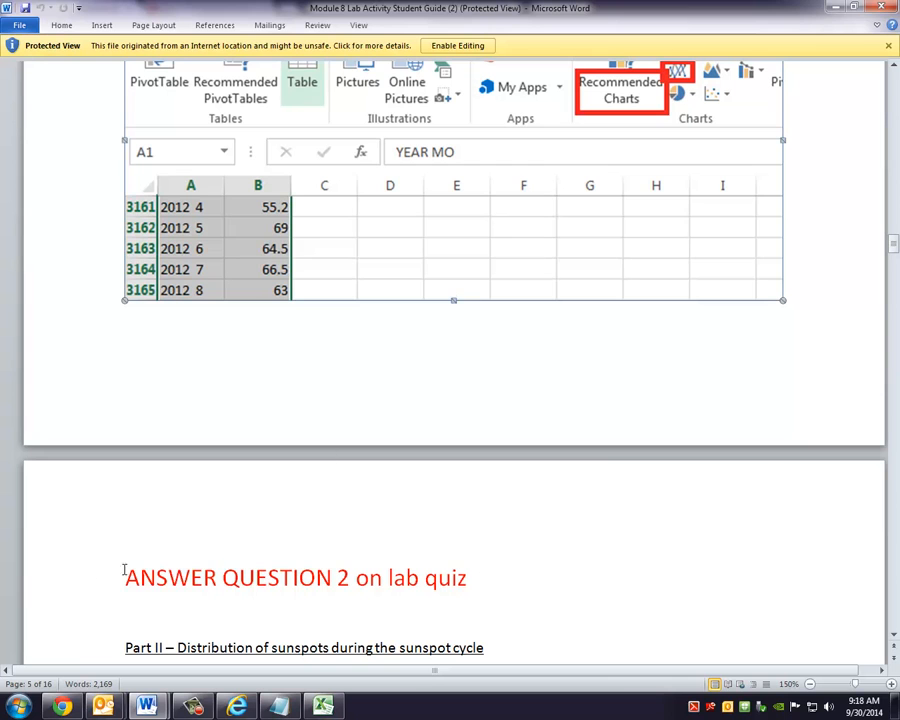
mouse_move(352, 588)
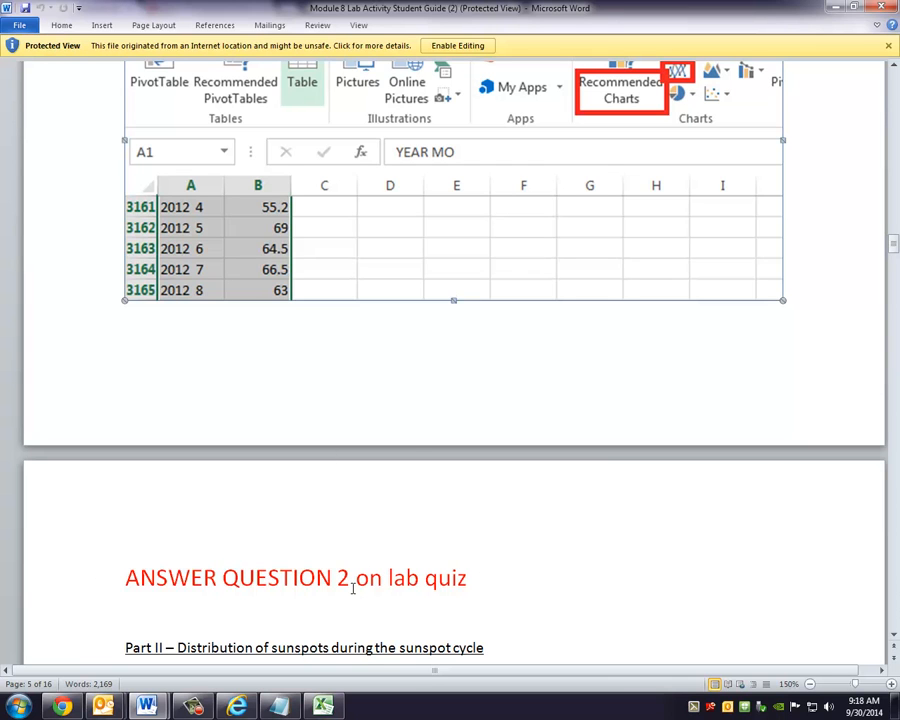